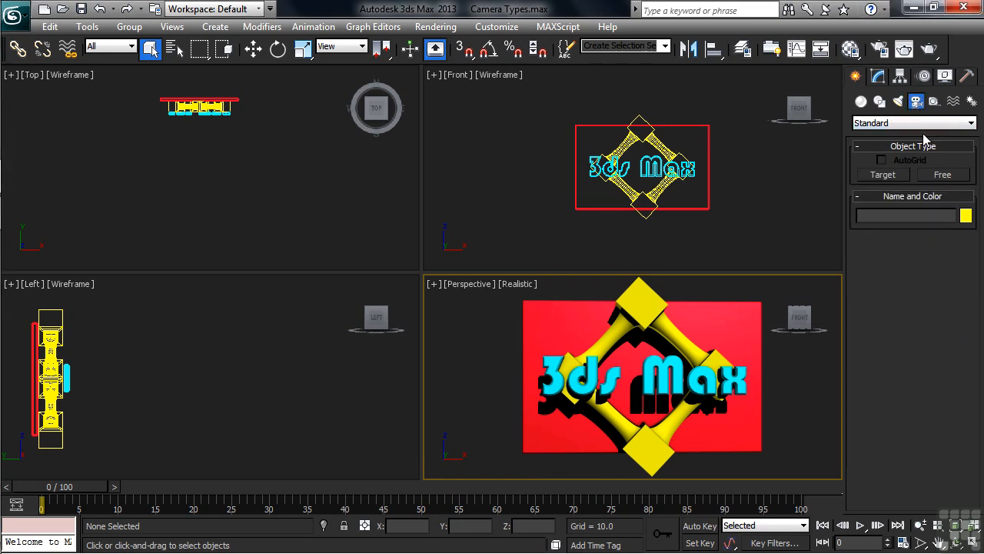
{"action": "mouse_move", "coordinate": [961, 277]}
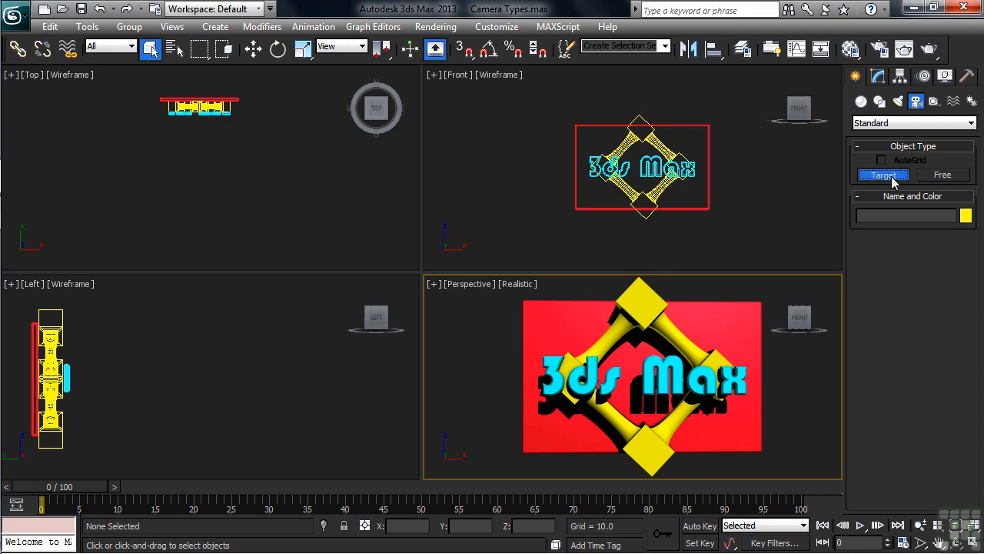
- Create a target camera aimed at the logo, then select its target point
{"action": "left_click", "coordinate": [882, 175]}
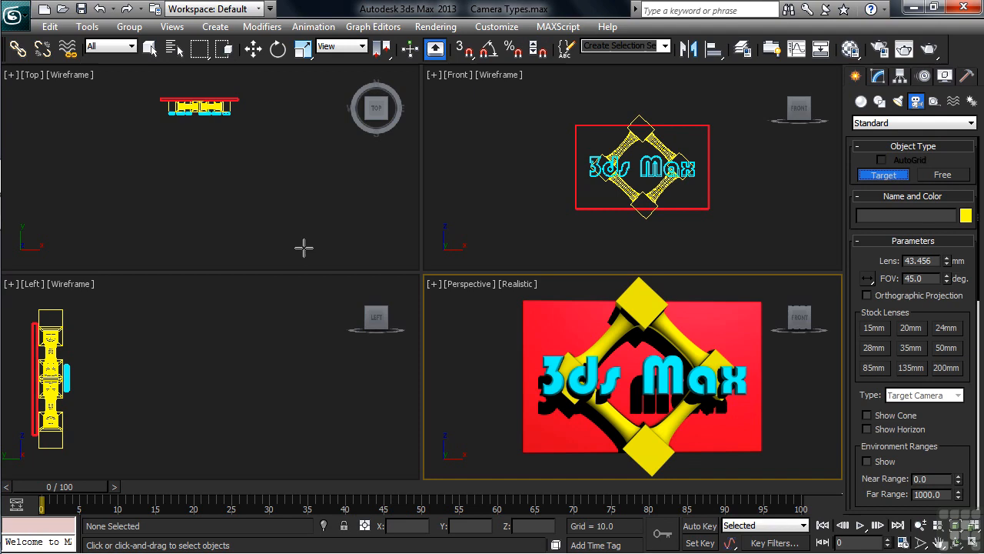
{"action": "left_click", "coordinate": [306, 257]}
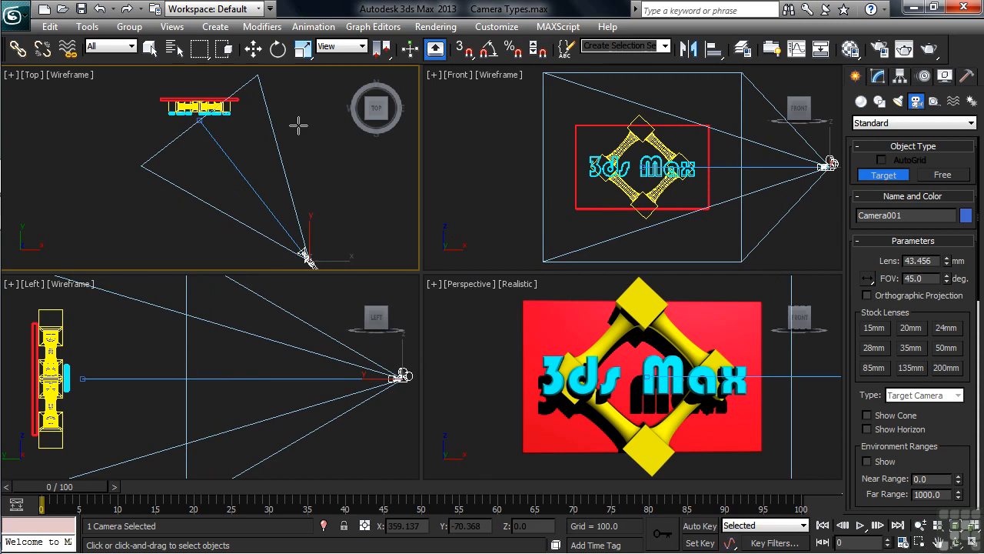
{"action": "mouse_move", "coordinate": [300, 131]}
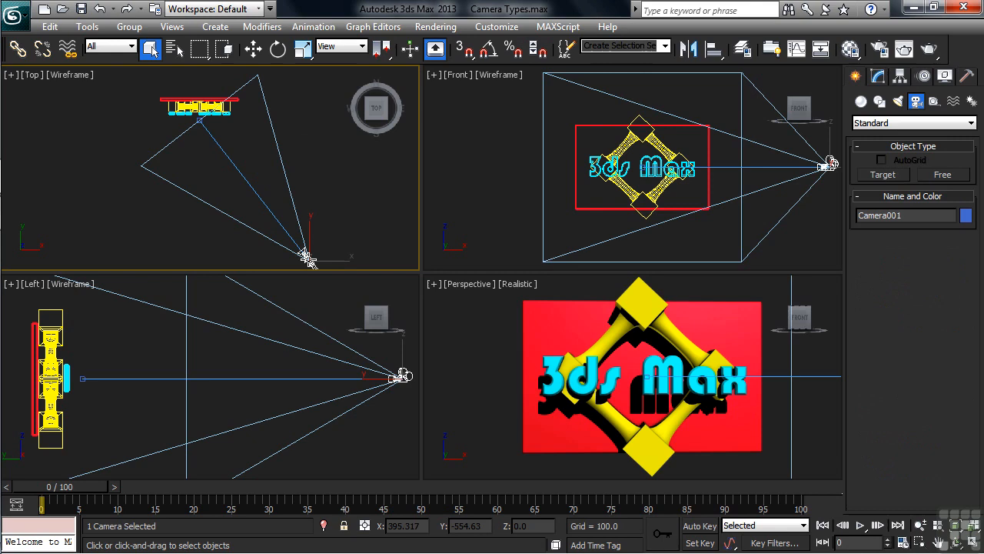
{"action": "left_click", "coordinate": [253, 48]}
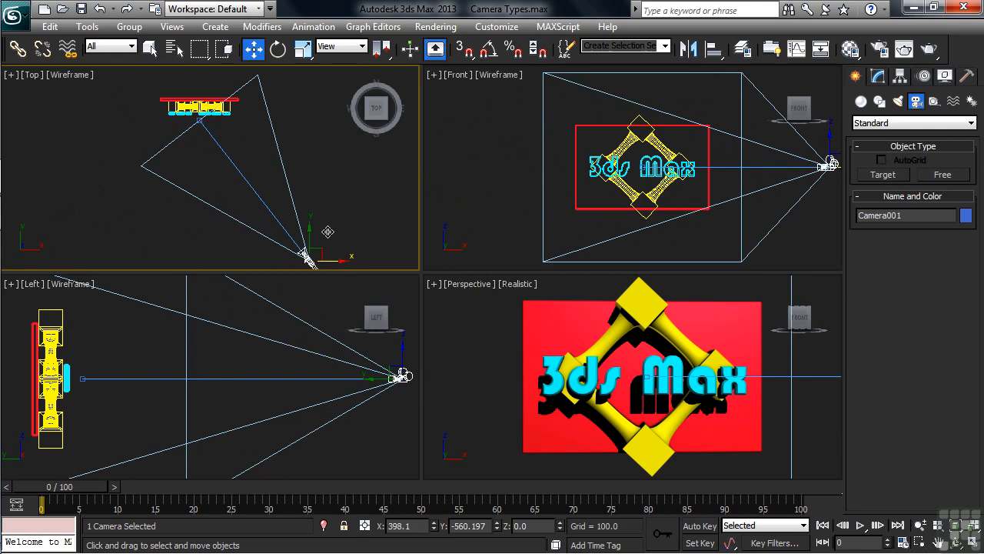
{"action": "left_click", "coordinate": [201, 119]}
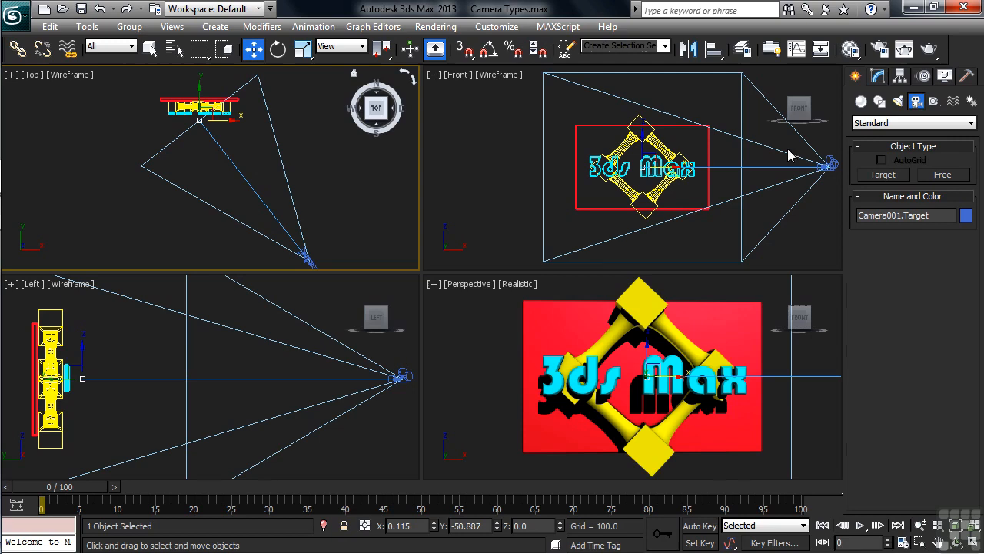
{"action": "left_click", "coordinate": [882, 175]}
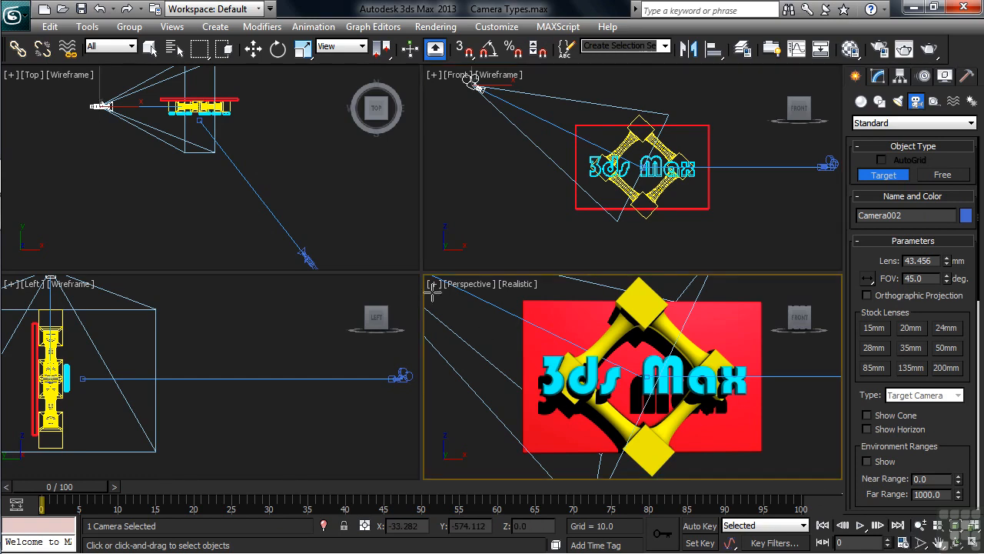
{"action": "left_click", "coordinate": [172, 26]}
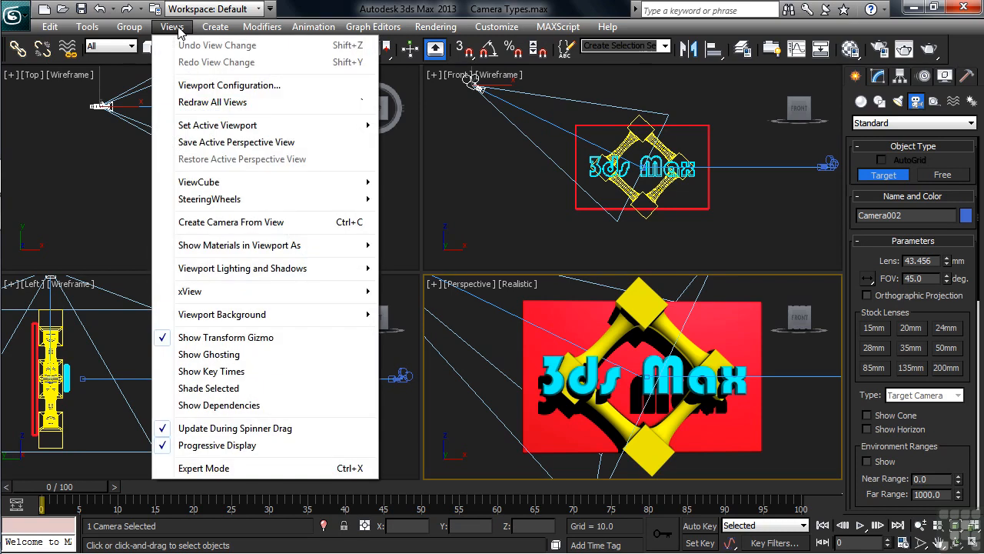
{"action": "mouse_move", "coordinate": [236, 141]}
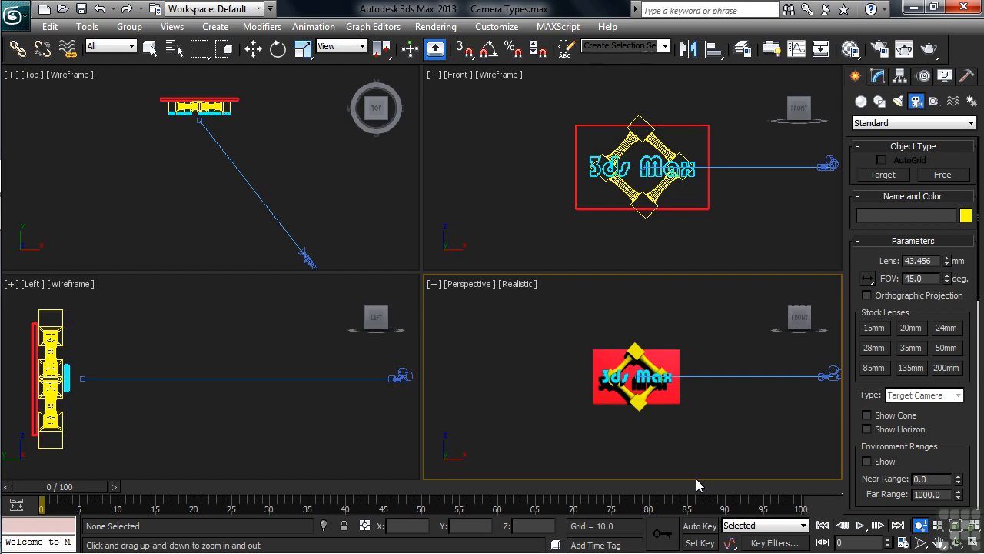
{"action": "mouse_move", "coordinate": [313, 276]}
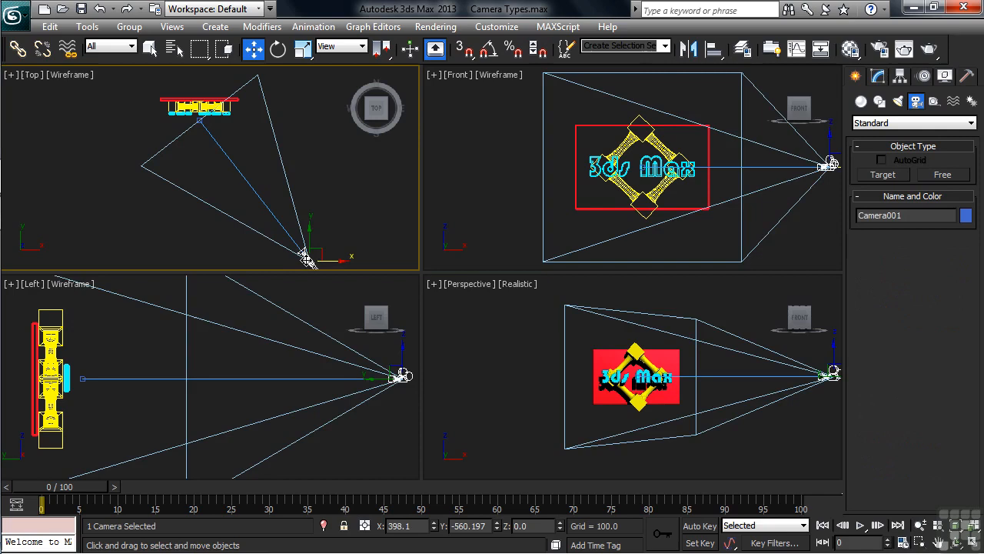
- Delete the target camera and use Views > Restore Active Perspective View
{"action": "left_click", "coordinate": [202, 165]}
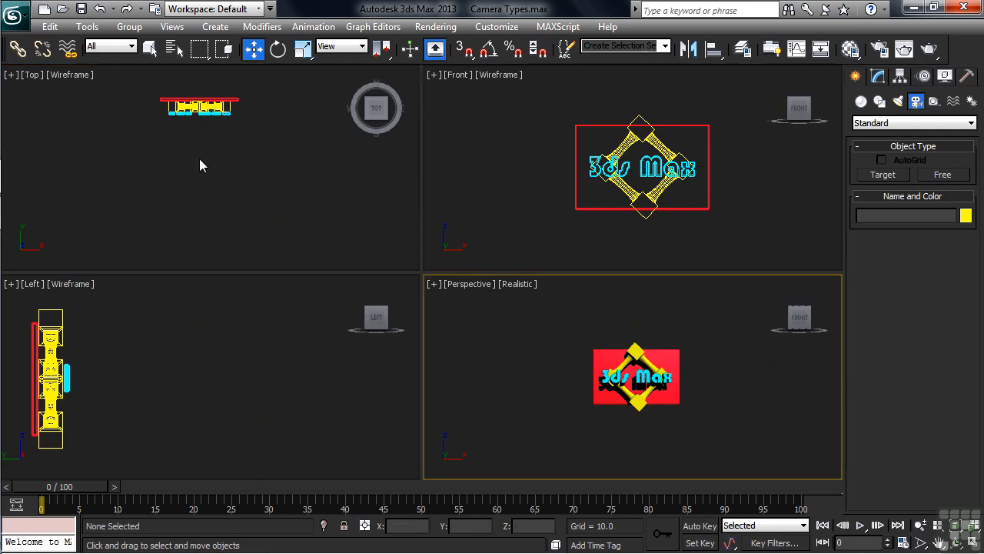
{"action": "left_click", "coordinate": [171, 26]}
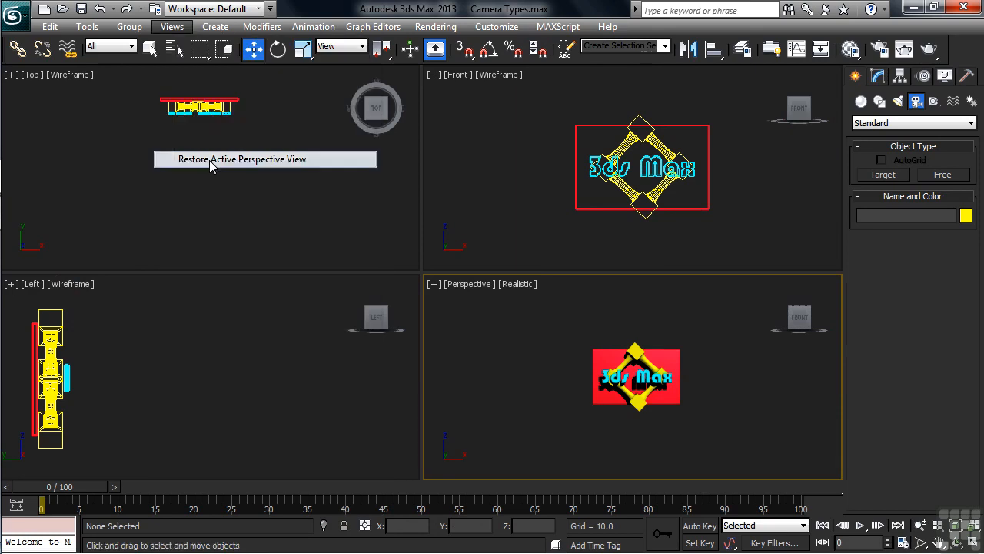
{"action": "left_click", "coordinate": [242, 159]}
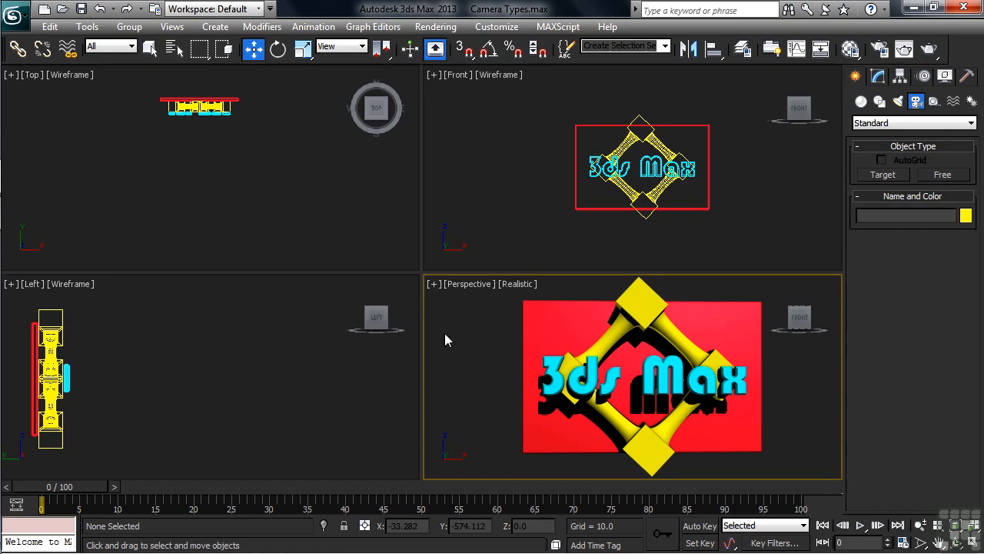
- Place a free camera at the logo's centre, then return to the four-view layout
{"action": "left_click", "coordinate": [943, 175]}
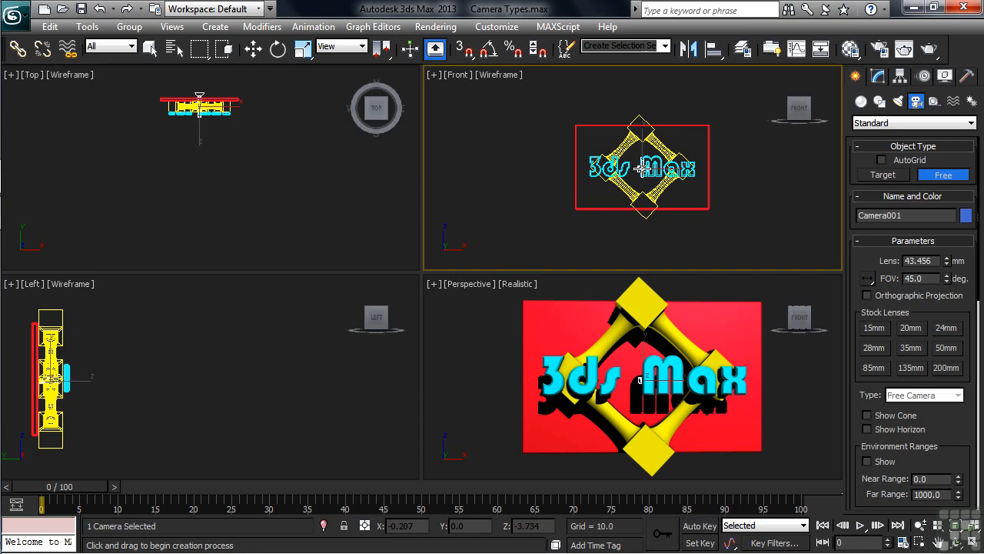
{"action": "left_click", "coordinate": [253, 49]}
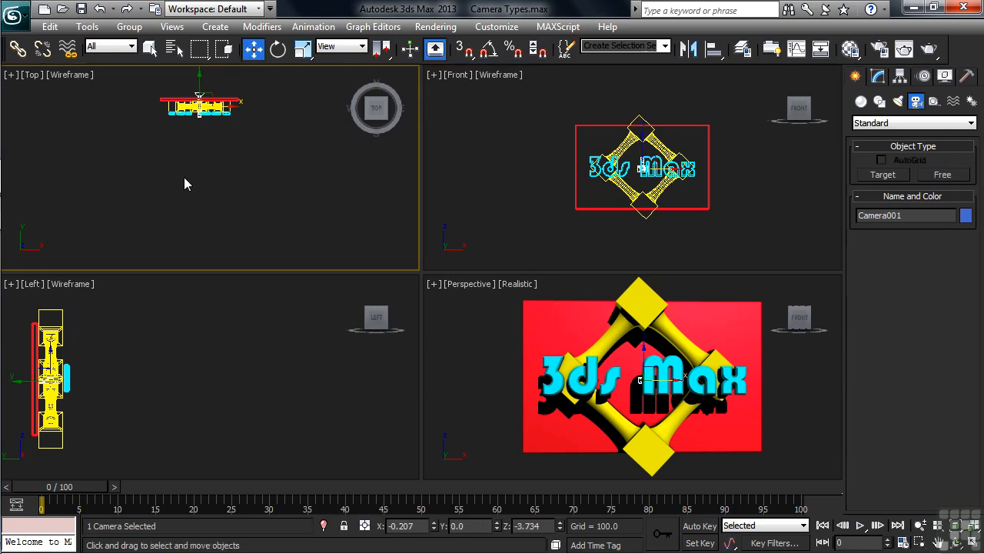
{"action": "left_click_drag", "start_coordinate": [200, 100], "coordinate": [198, 146]}
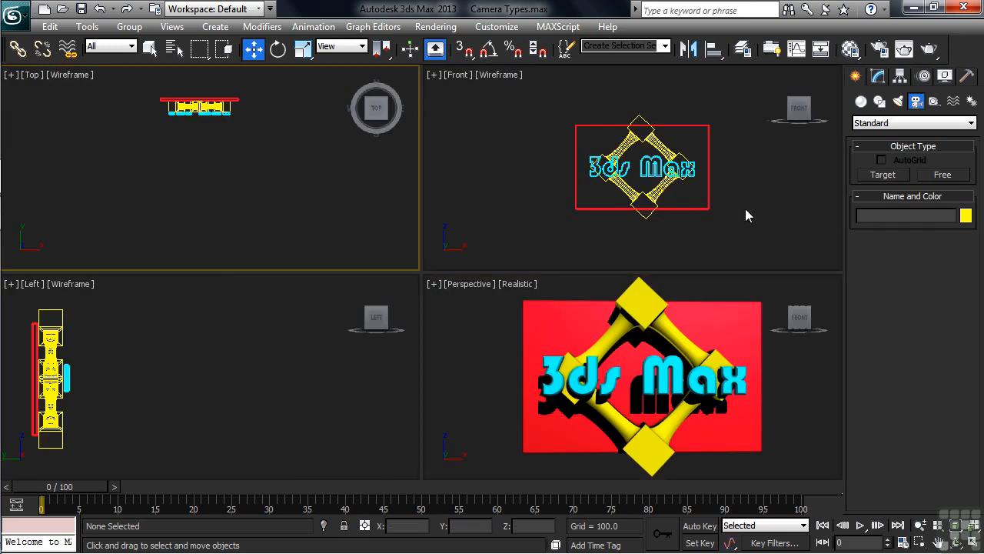
{"action": "left_click", "coordinate": [943, 175]}
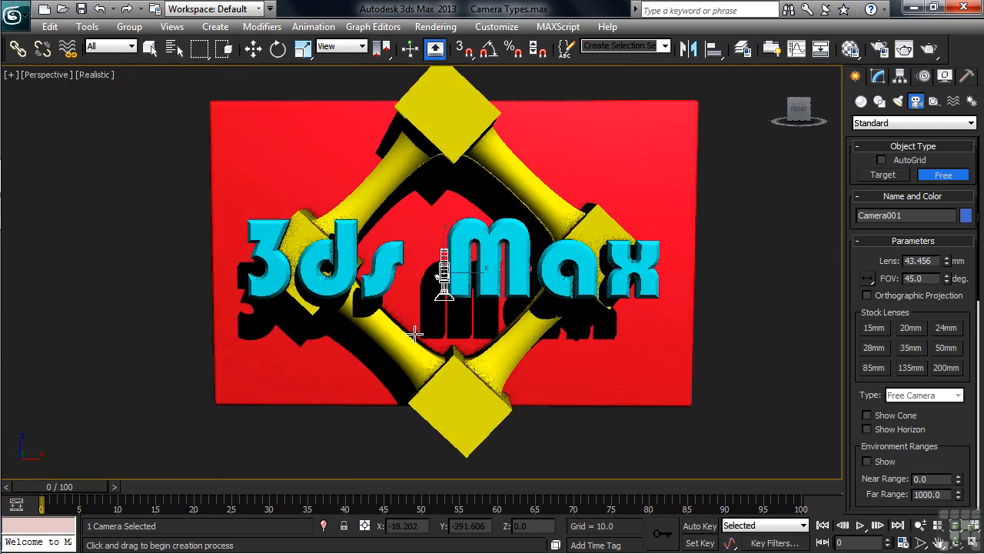
{"action": "key", "text": "alt+w"}
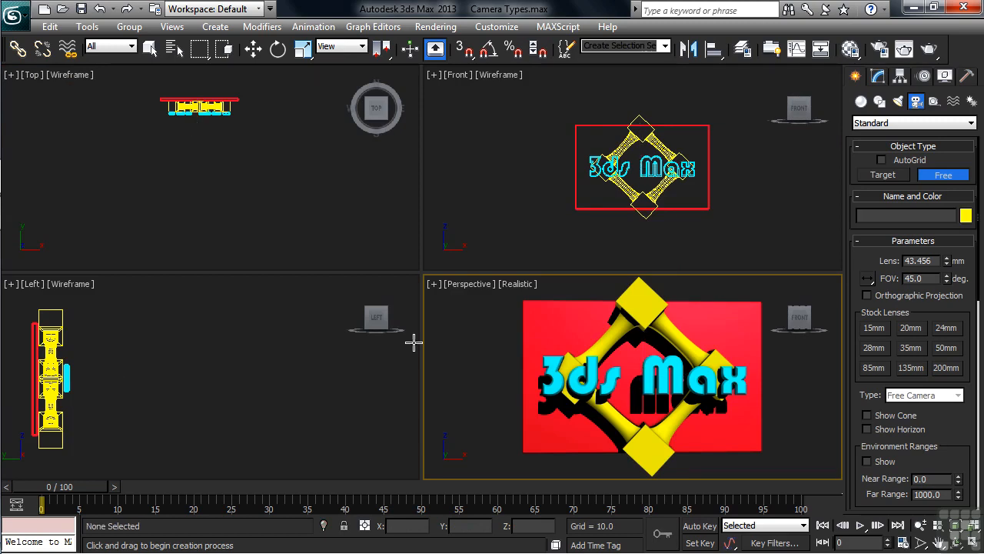
{"action": "mouse_move", "coordinate": [642, 170]}
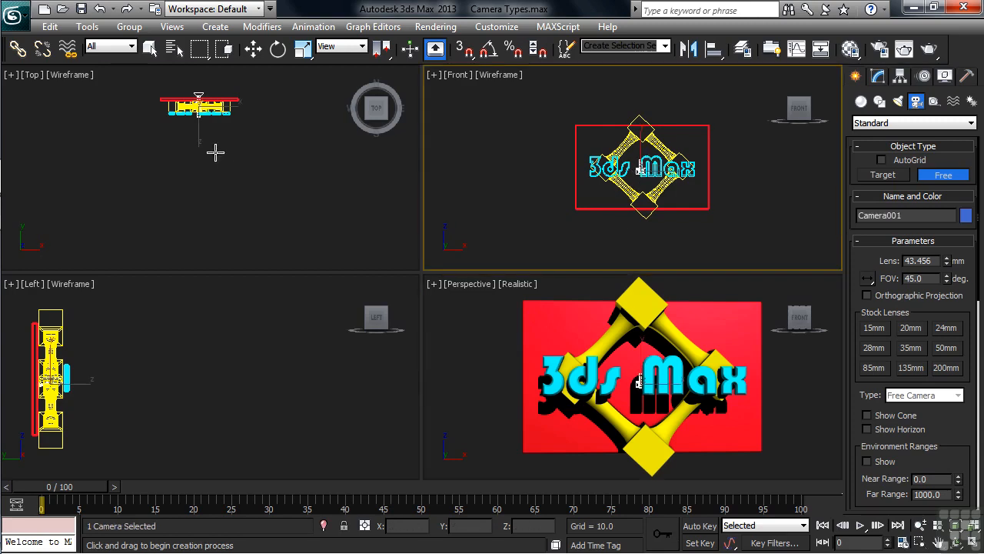
- Move the free camera to below the logo's centre in the Top view and rotate it
{"action": "left_click", "coordinate": [253, 48]}
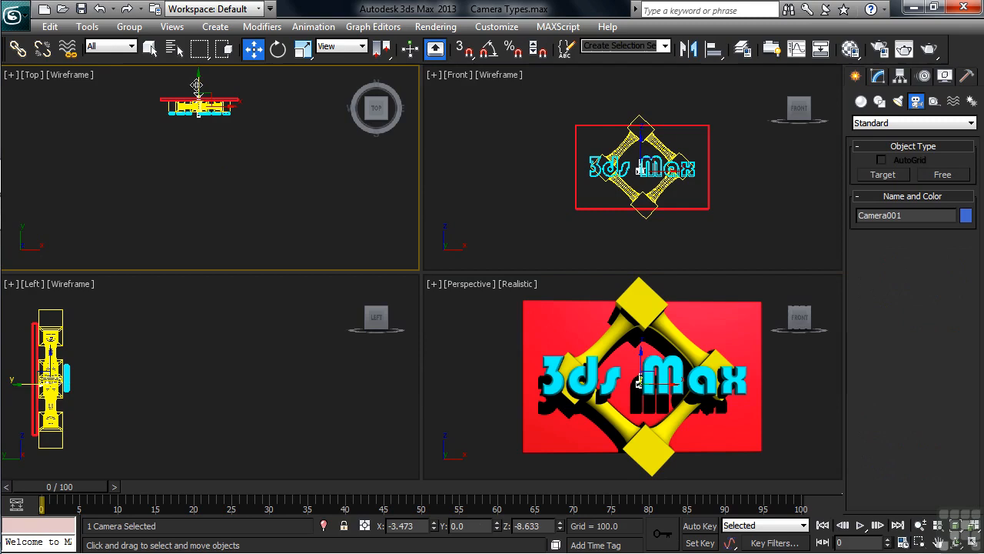
{"action": "left_click_drag", "start_coordinate": [197, 84], "coordinate": [194, 168]}
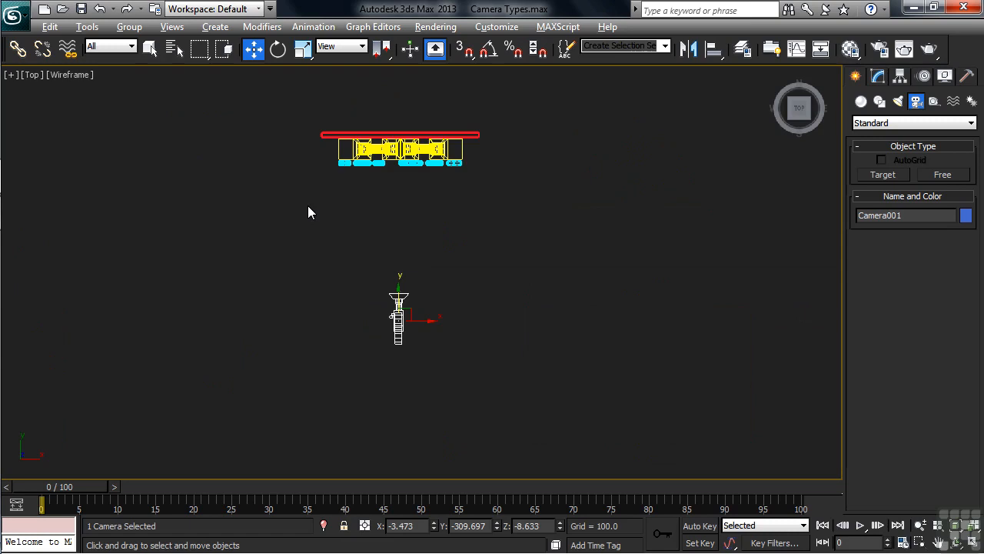
{"action": "left_click_drag", "start_coordinate": [399, 312], "coordinate": [161, 313]}
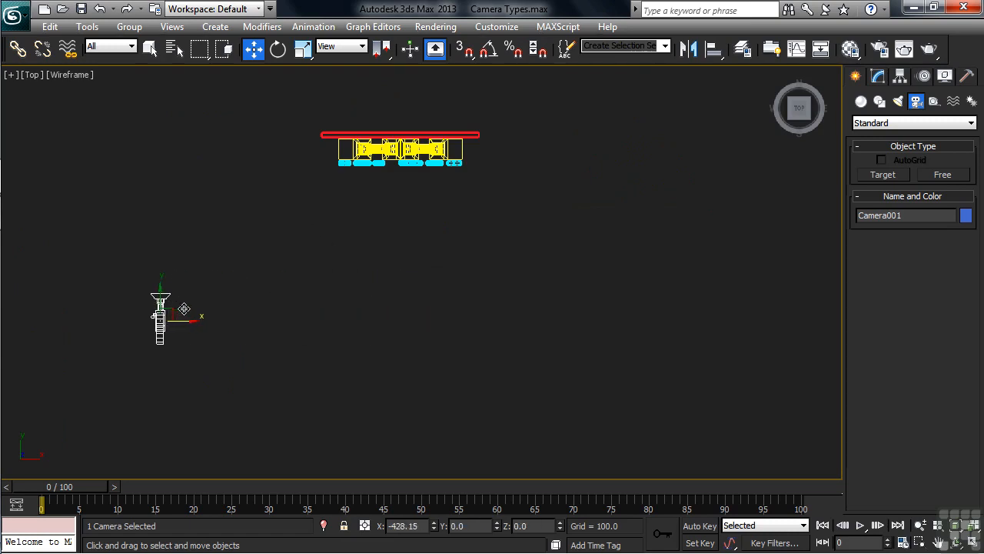
{"action": "left_click_drag", "start_coordinate": [161, 315], "coordinate": [300, 315]}
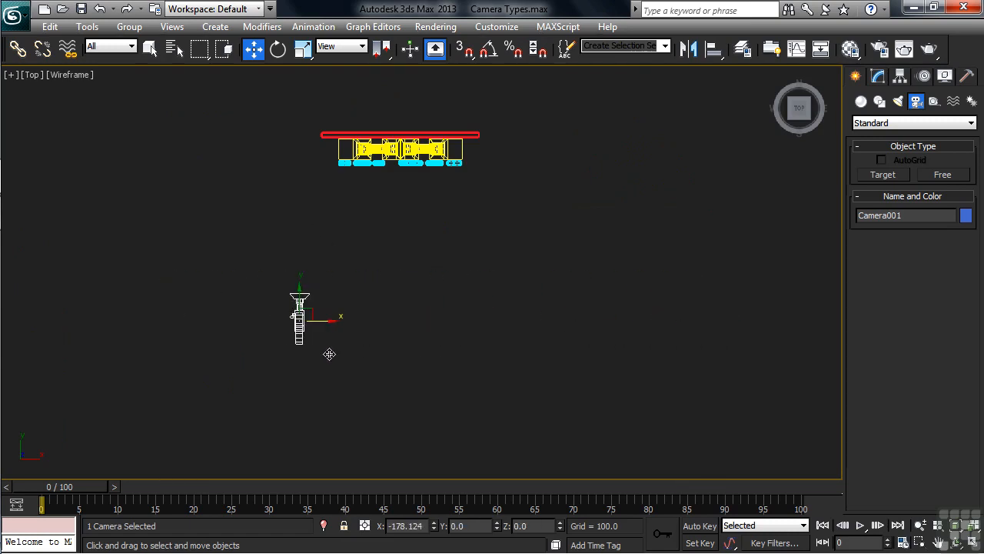
{"action": "left_click_drag", "start_coordinate": [300, 315], "coordinate": [398, 317]}
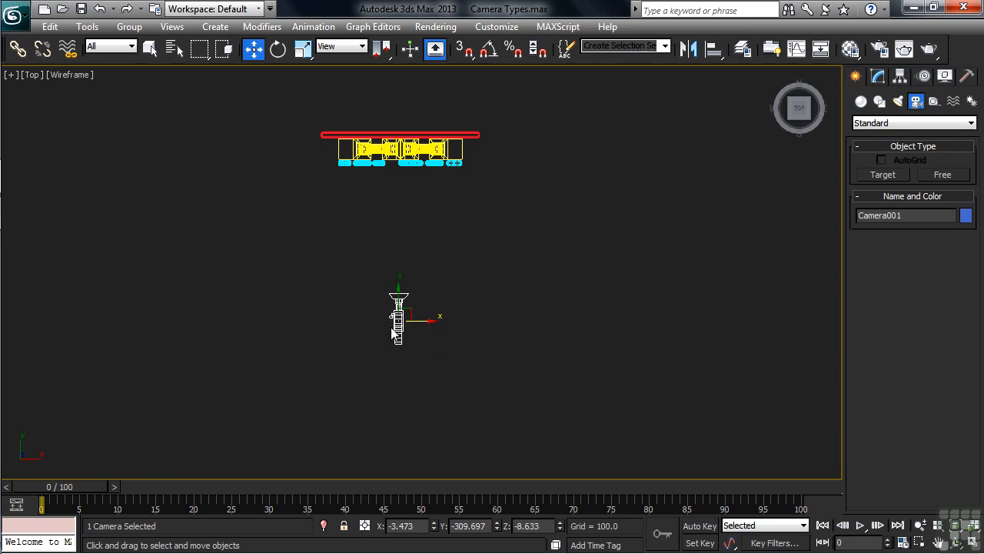
{"action": "left_click", "coordinate": [277, 49]}
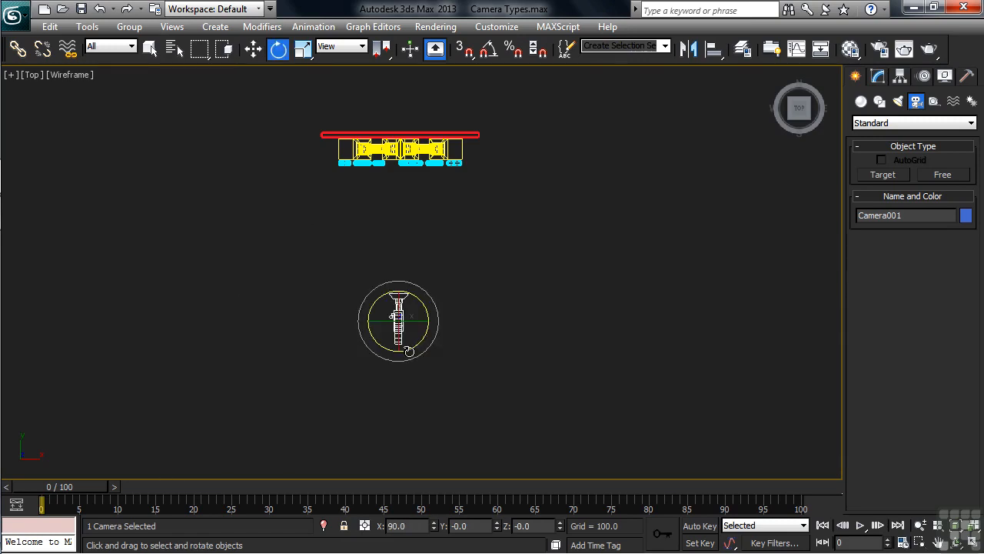
{"action": "left_click_drag", "start_coordinate": [398, 321], "coordinate": [584, 360]}
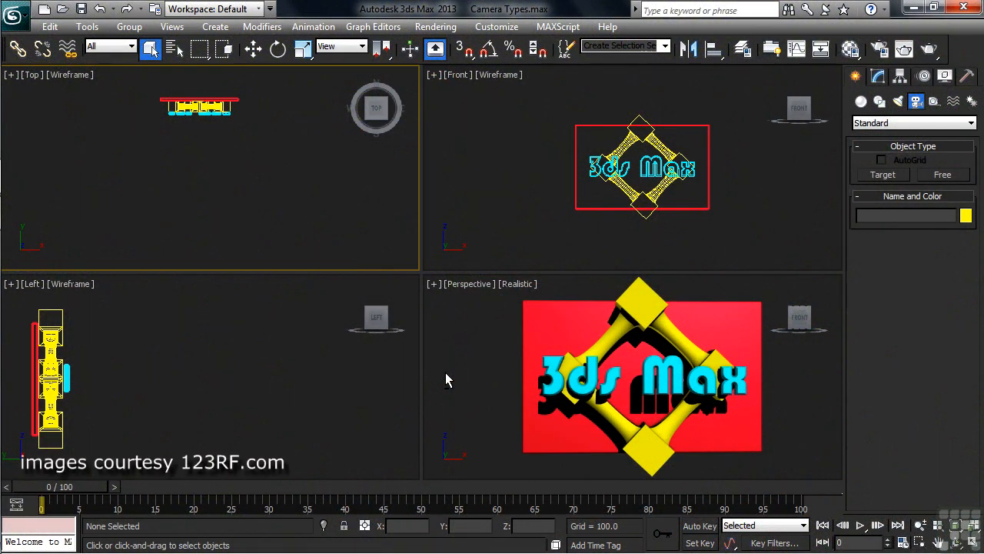
{"action": "mouse_move", "coordinate": [800, 229]}
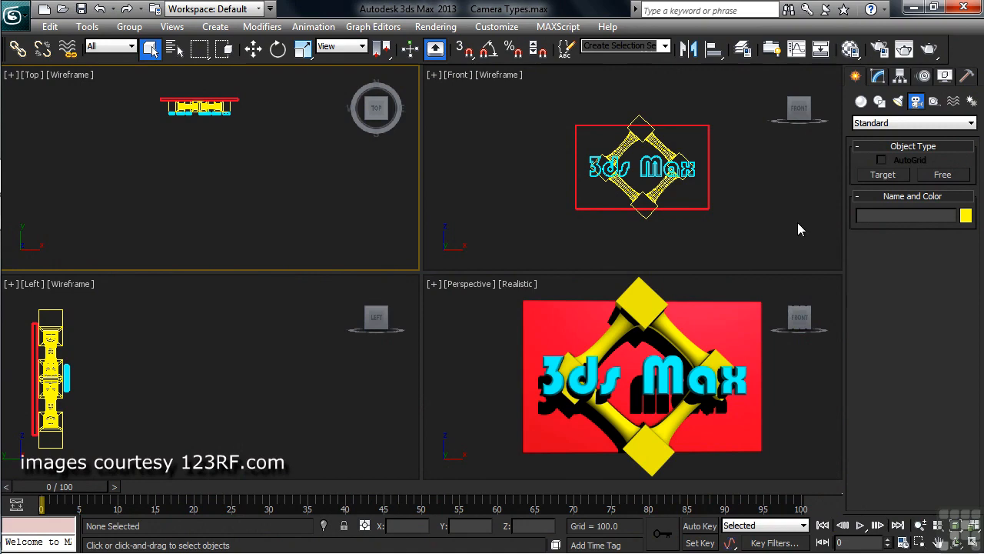
- Create target camera Camera001 from the Perspective view, aimed at the logo
{"action": "left_click", "coordinate": [882, 174]}
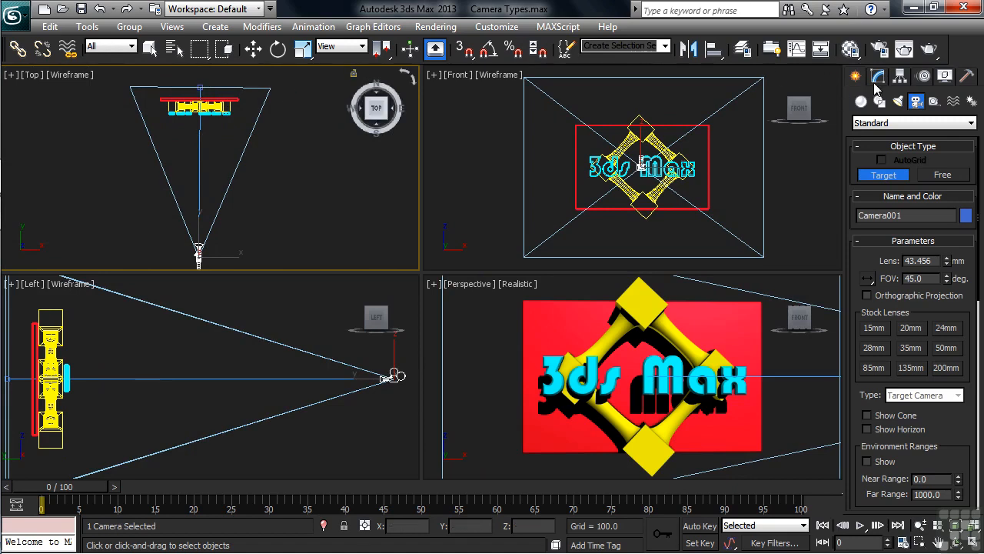
- Show Camera001's lens and type settings in Modify, and open the Perspective viewport label menu
{"action": "left_click", "coordinate": [878, 76]}
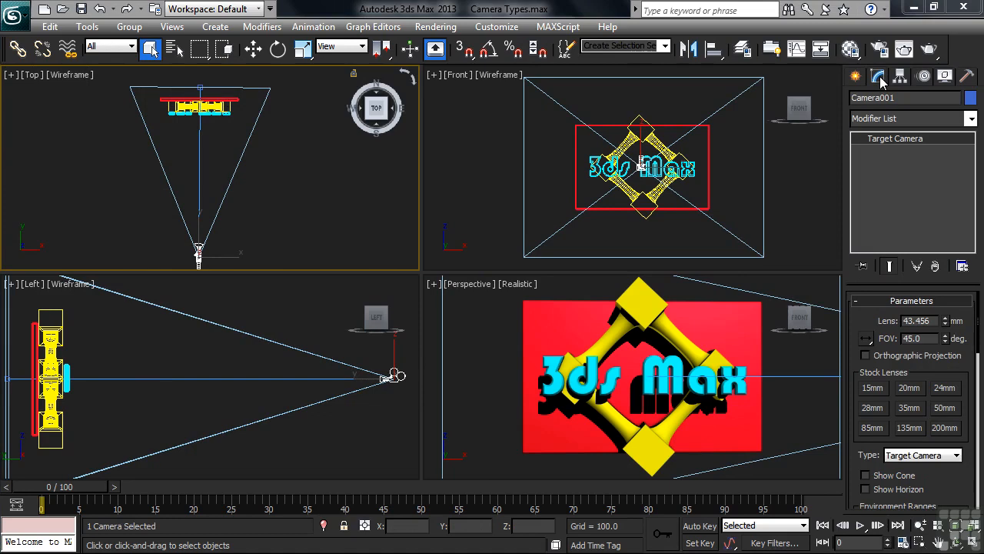
{"action": "mouse_move", "coordinate": [947, 467]}
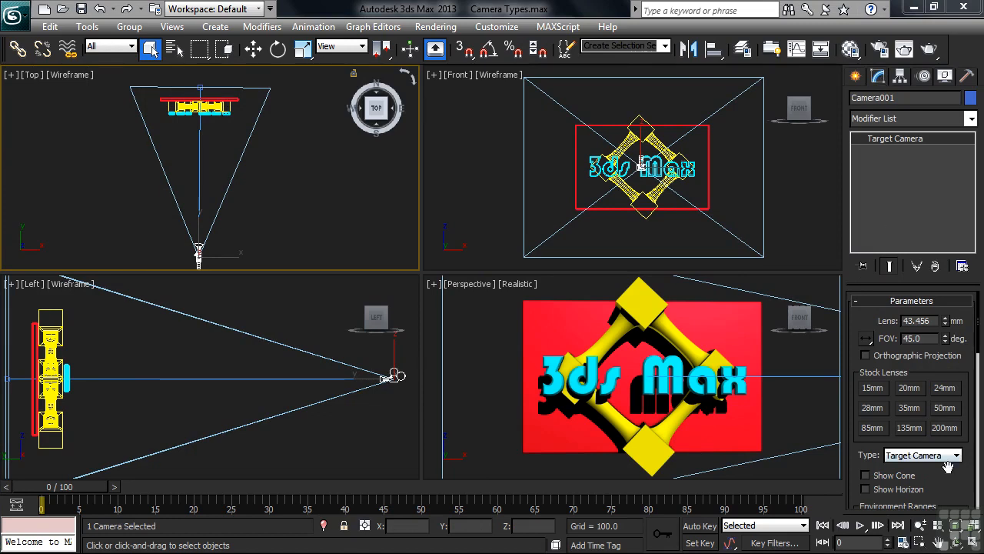
{"action": "scroll", "scroll_direction": "down", "scroll_amount": 3}
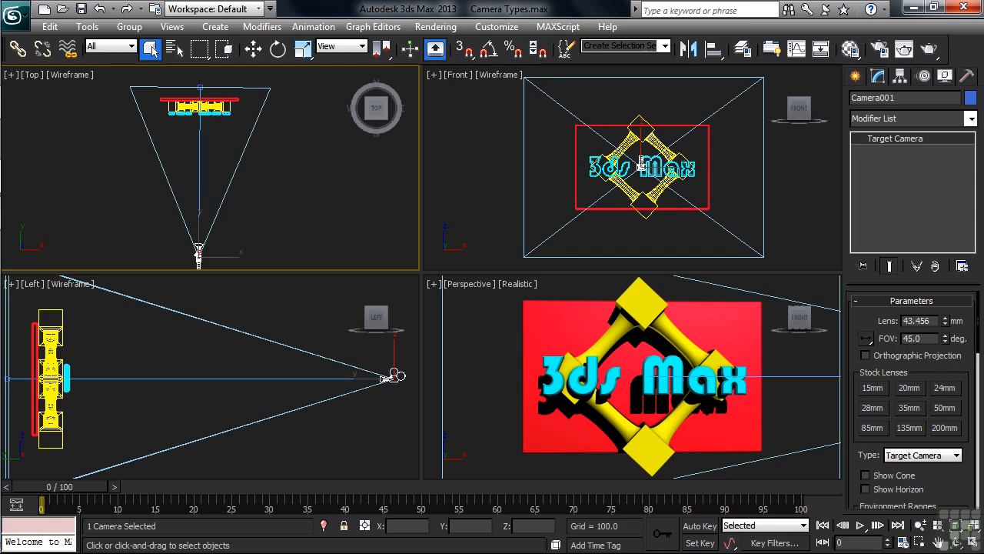
{"action": "mouse_move", "coordinate": [441, 445]}
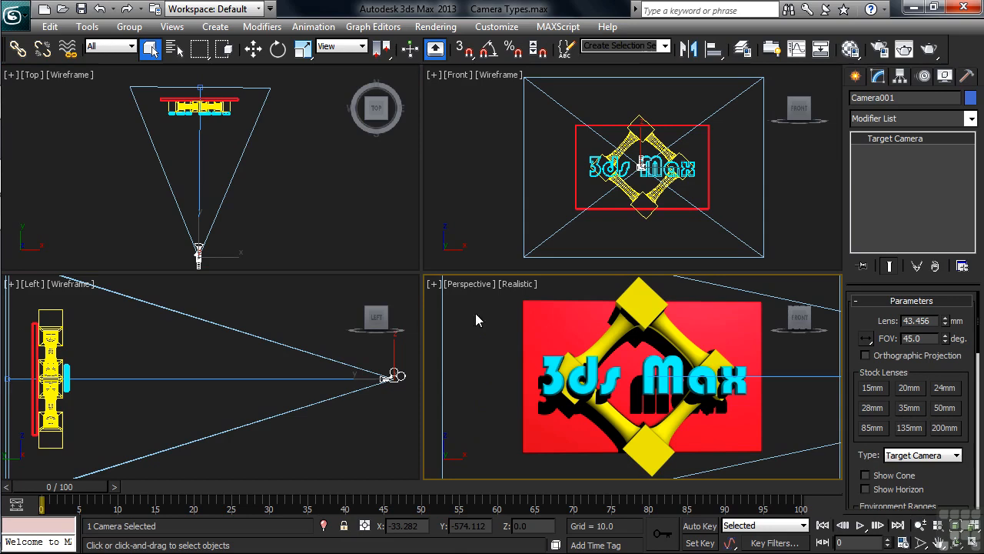
{"action": "mouse_move", "coordinate": [469, 286]}
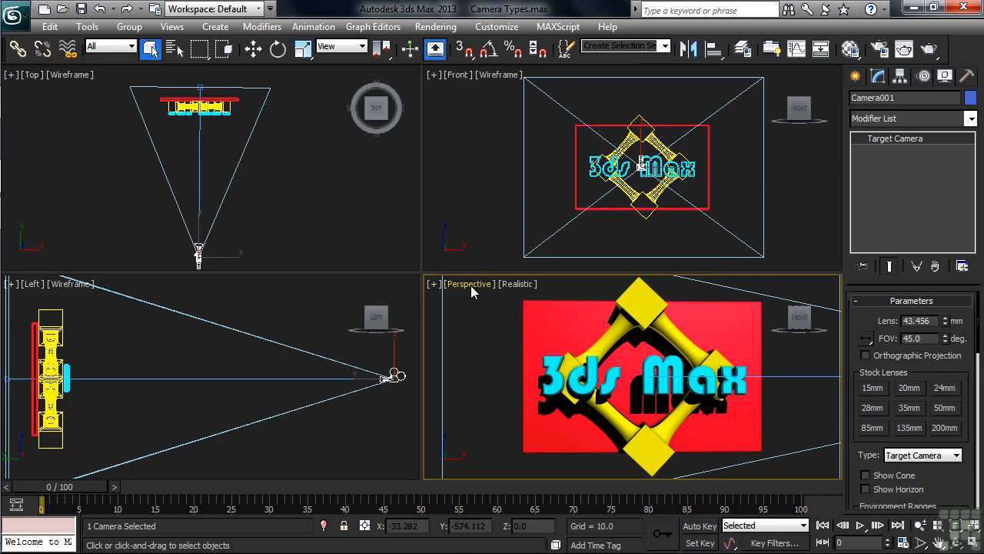
{"action": "left_click", "coordinate": [467, 283]}
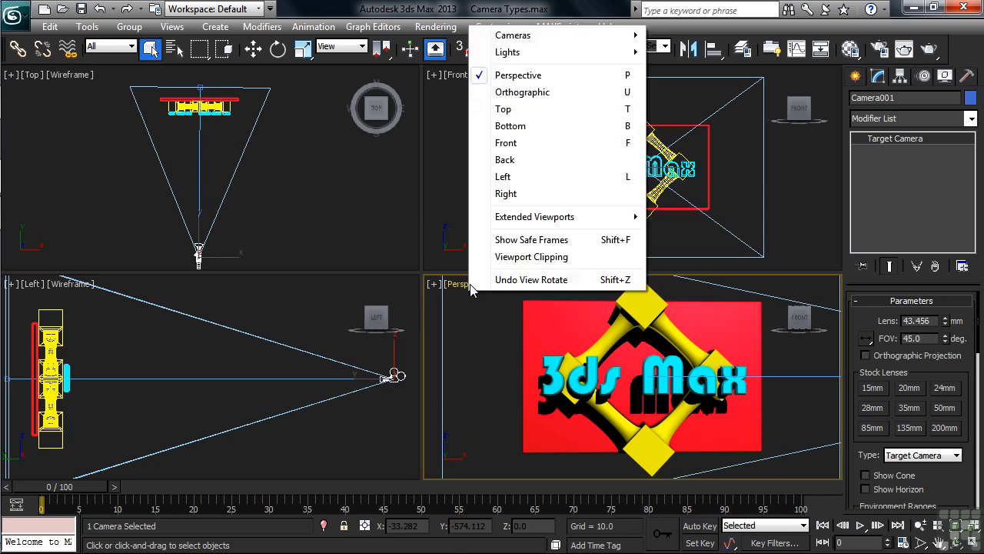
{"action": "mouse_move", "coordinate": [512, 35]}
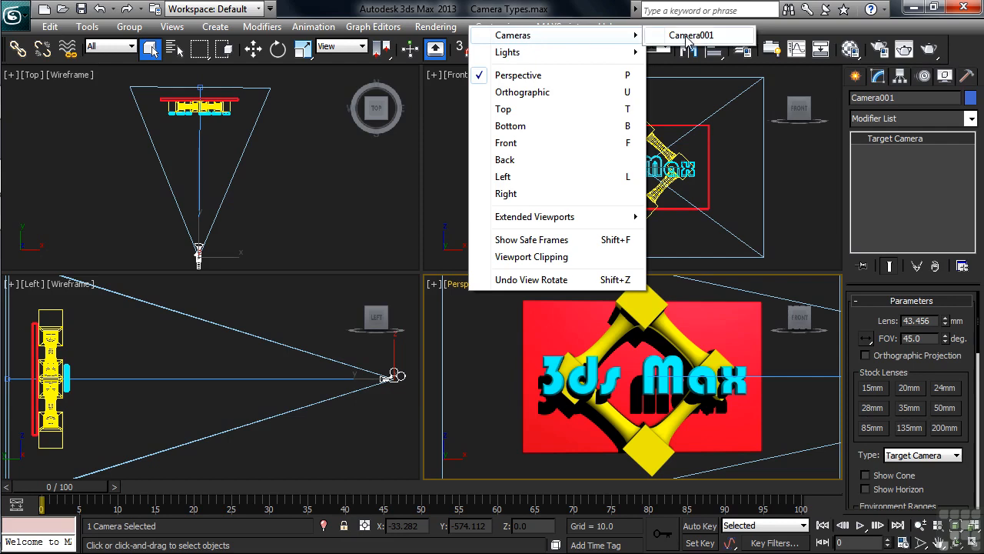
{"action": "mouse_move", "coordinate": [471, 439]}
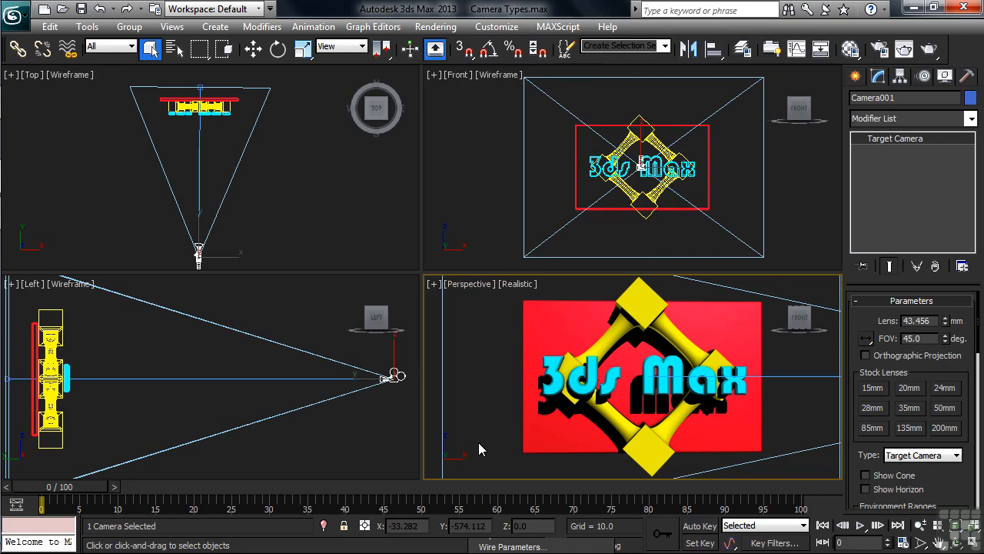
- Press C to make the Perspective viewport look through Camera001
{"action": "key", "text": "c"}
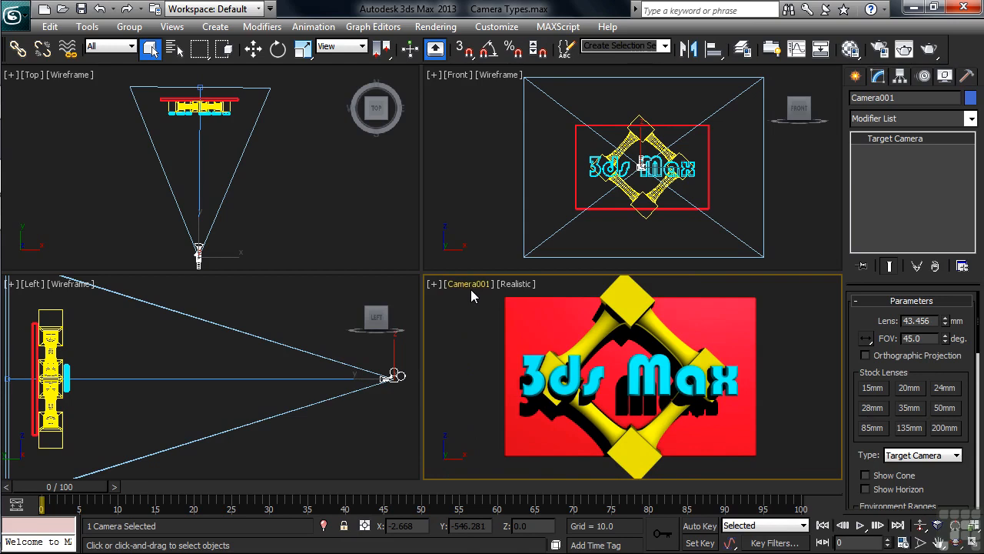
{"action": "mouse_move", "coordinate": [461, 400]}
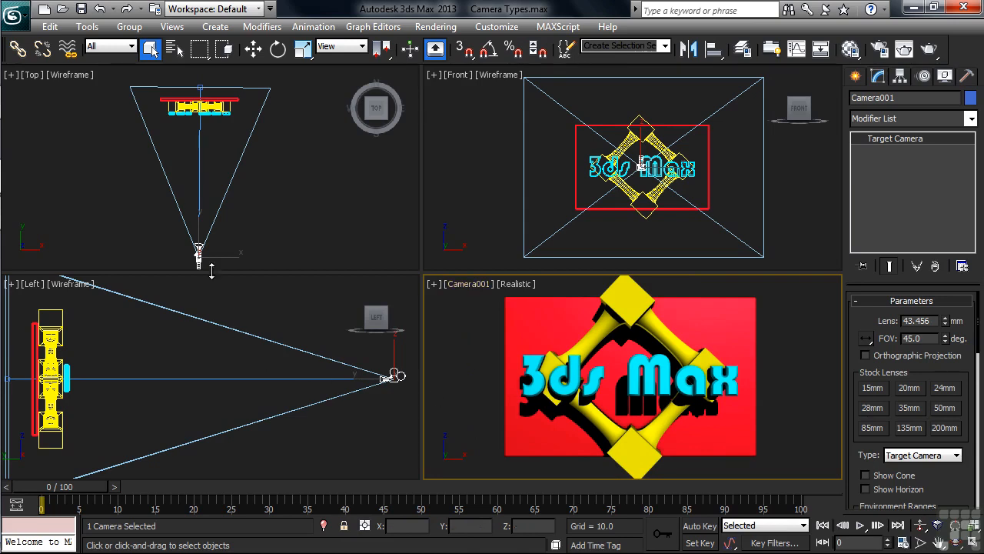
{"action": "right_click", "coordinate": [199, 107]}
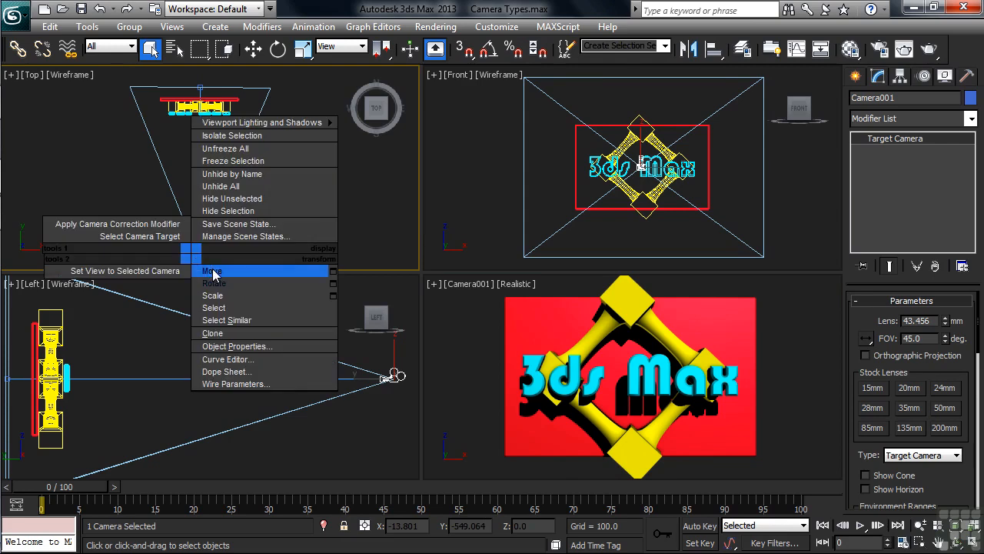
{"action": "left_click", "coordinate": [212, 271]}
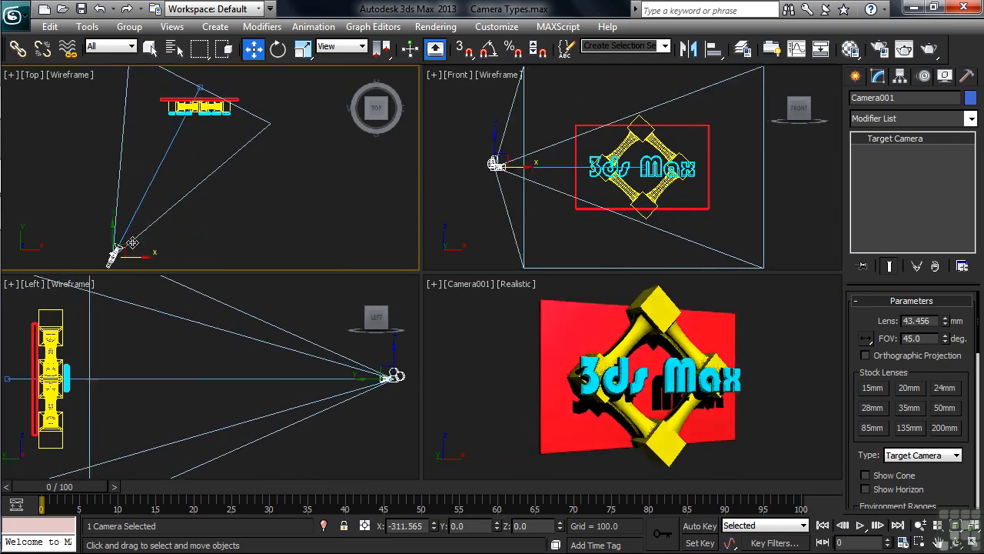
{"action": "left_click_drag", "start_coordinate": [119, 246], "coordinate": [211, 246]}
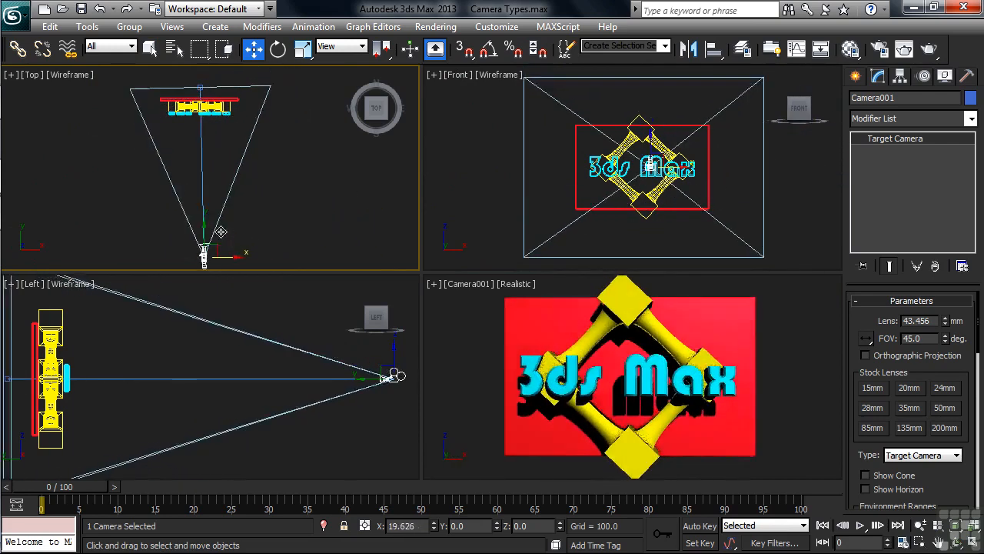
{"action": "left_click_drag", "start_coordinate": [221, 230], "coordinate": [217, 230]}
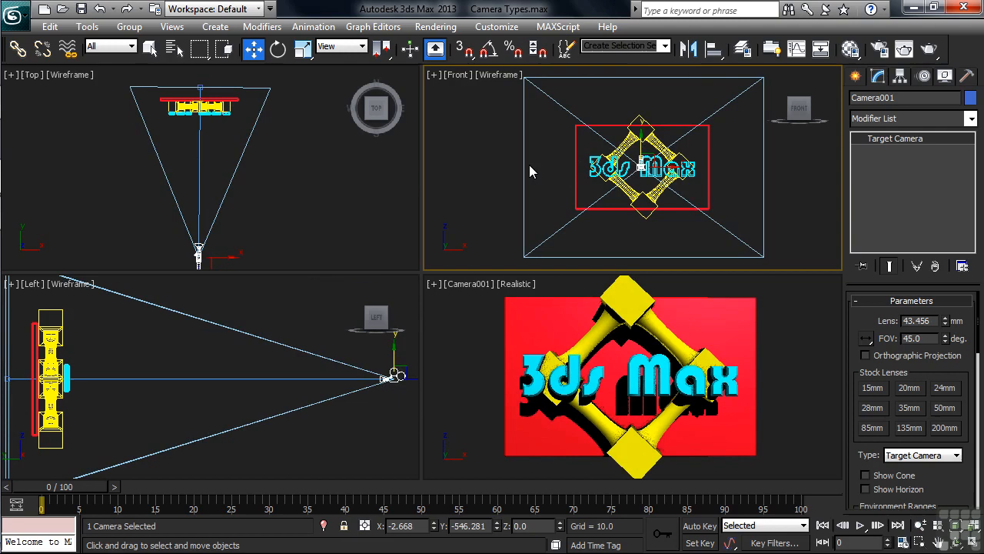
- Pick Camera001.Target from the Select From Scene list with cameras shown, and confirm
{"action": "left_click", "coordinate": [131, 46]}
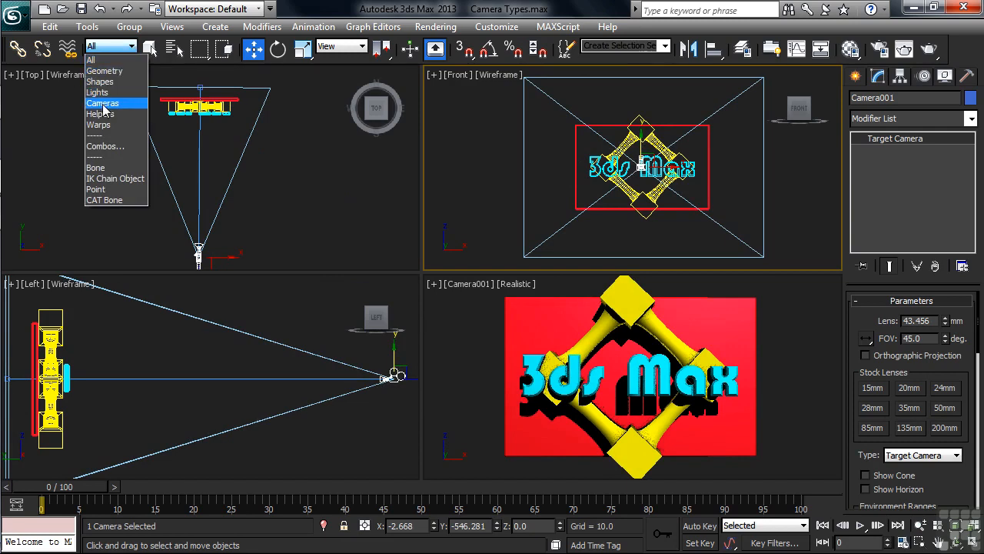
{"action": "left_click", "coordinate": [89, 158]}
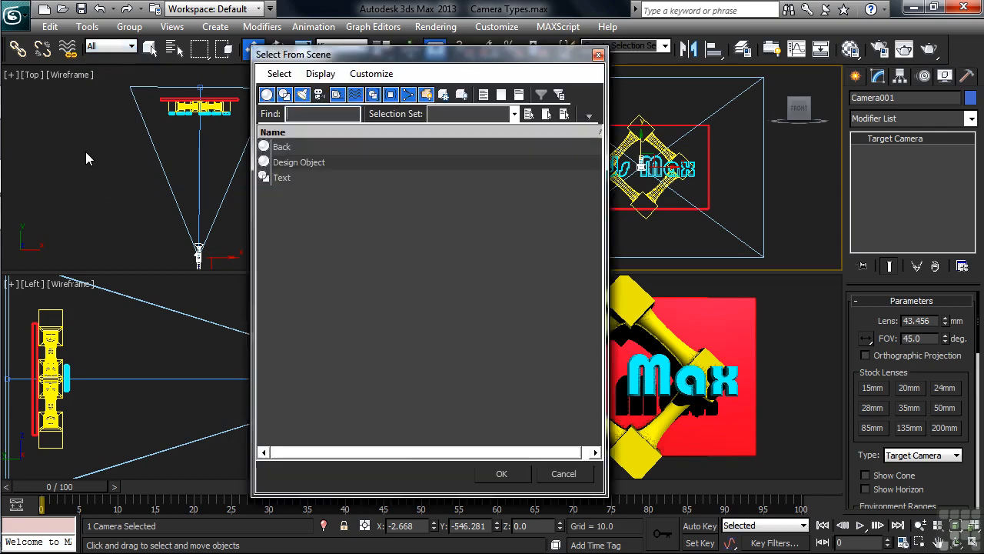
{"action": "left_click", "coordinate": [318, 94]}
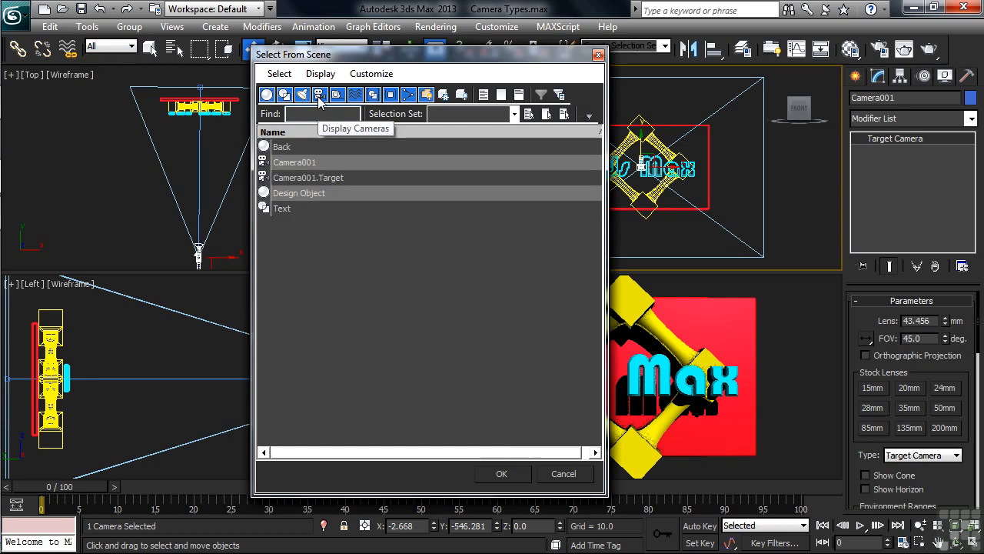
{"action": "left_click", "coordinate": [307, 177]}
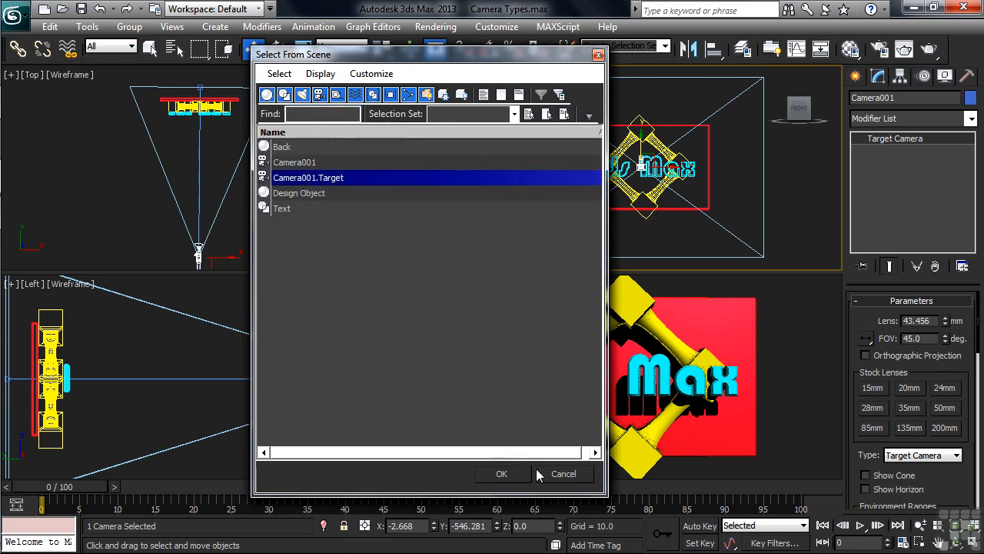
{"action": "left_click", "coordinate": [501, 473]}
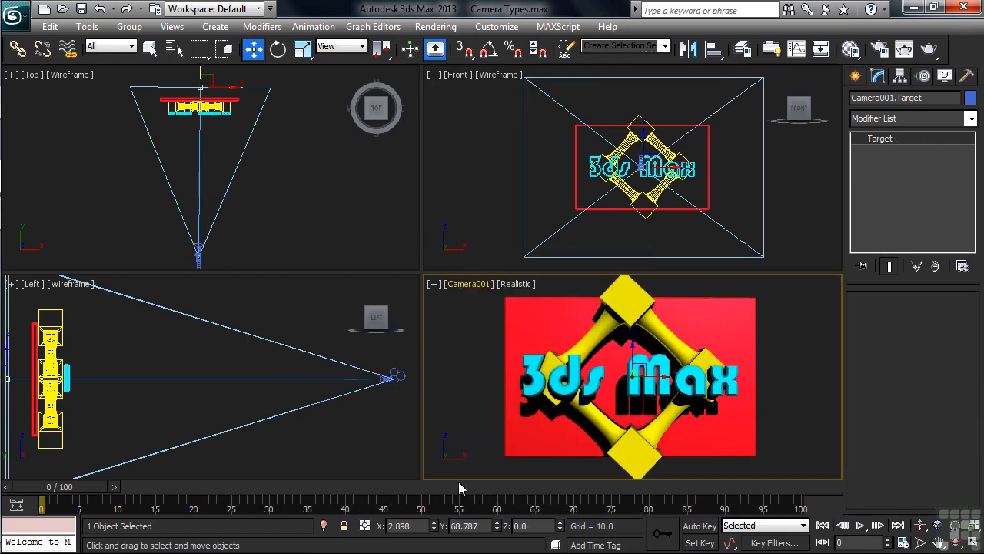
{"action": "mouse_move", "coordinate": [454, 437]}
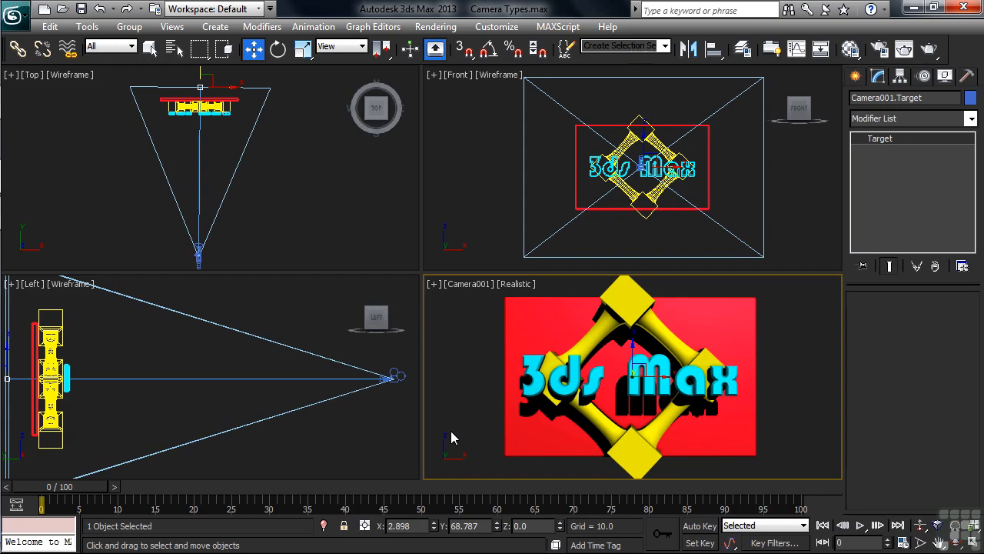
{"action": "mouse_move", "coordinate": [434, 411]}
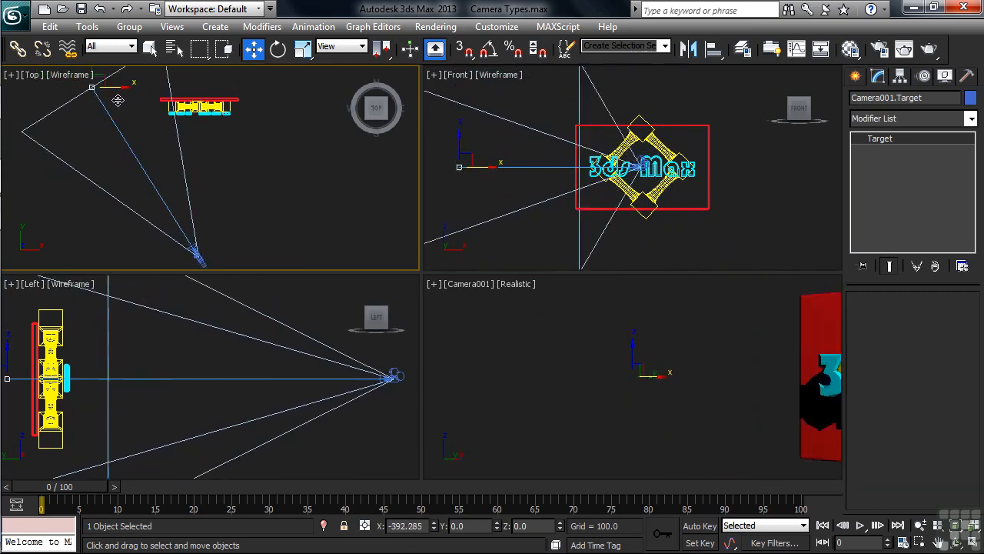
{"action": "left_click_drag", "start_coordinate": [116, 100], "coordinate": [276, 119]}
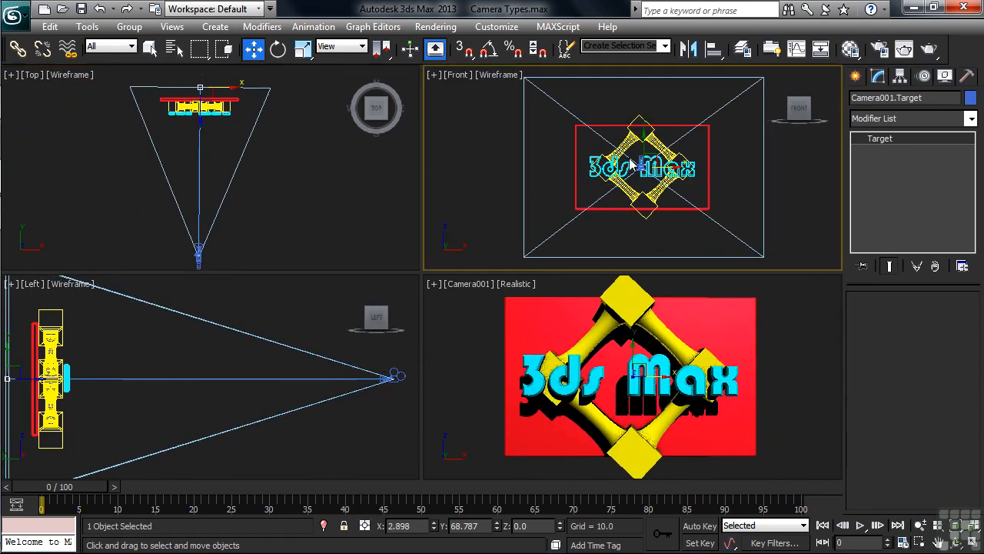
{"action": "left_click_drag", "start_coordinate": [642, 165], "coordinate": [644, 92]}
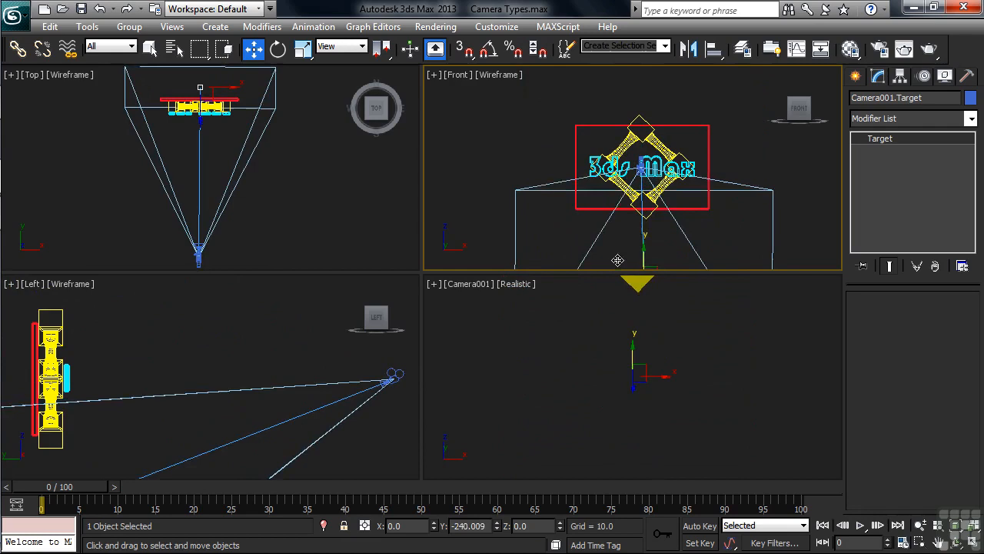
{"action": "left_click_drag", "start_coordinate": [617, 259], "coordinate": [640, 149]}
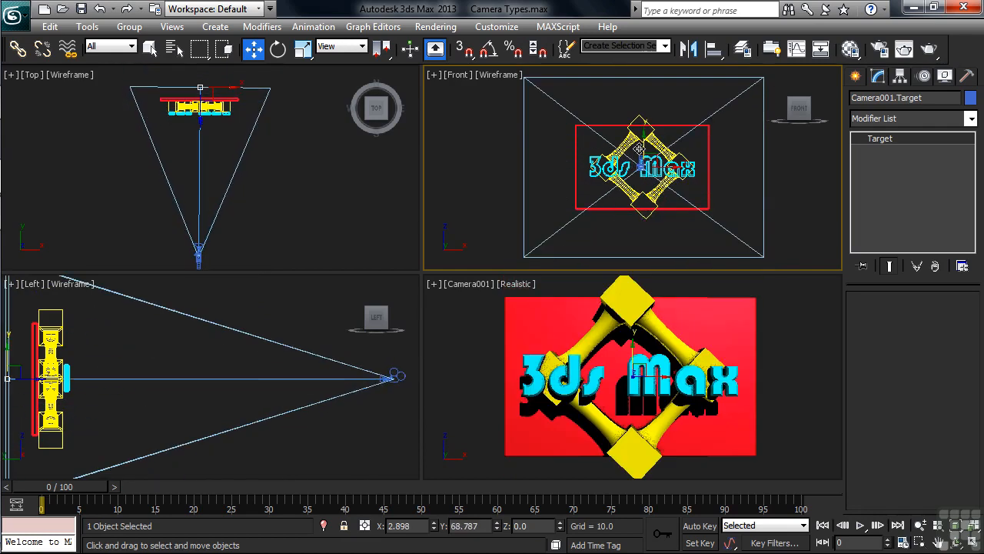
{"action": "left_click", "coordinate": [807, 191]}
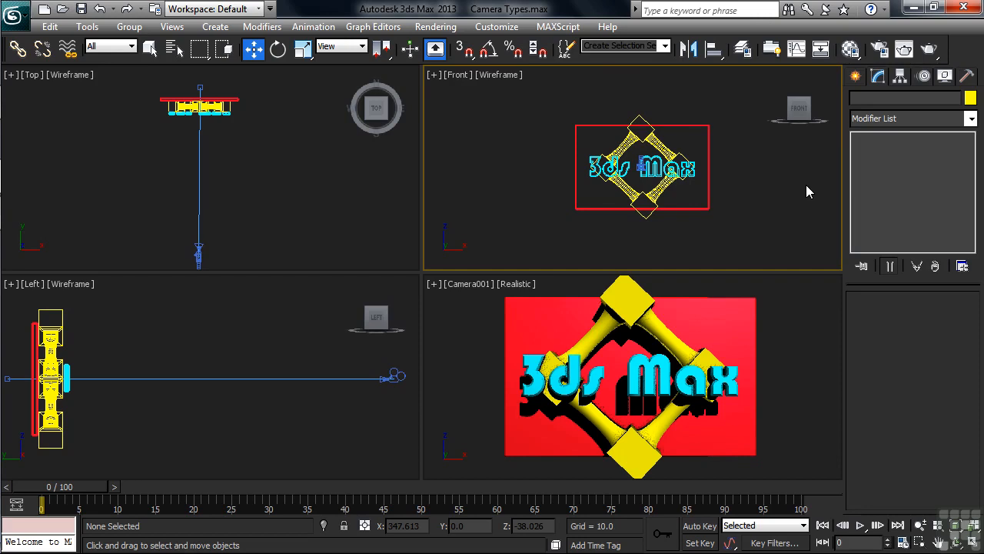
- Select Camera001 in the Left viewport along with its target as one rig
{"action": "left_click", "coordinate": [392, 377]}
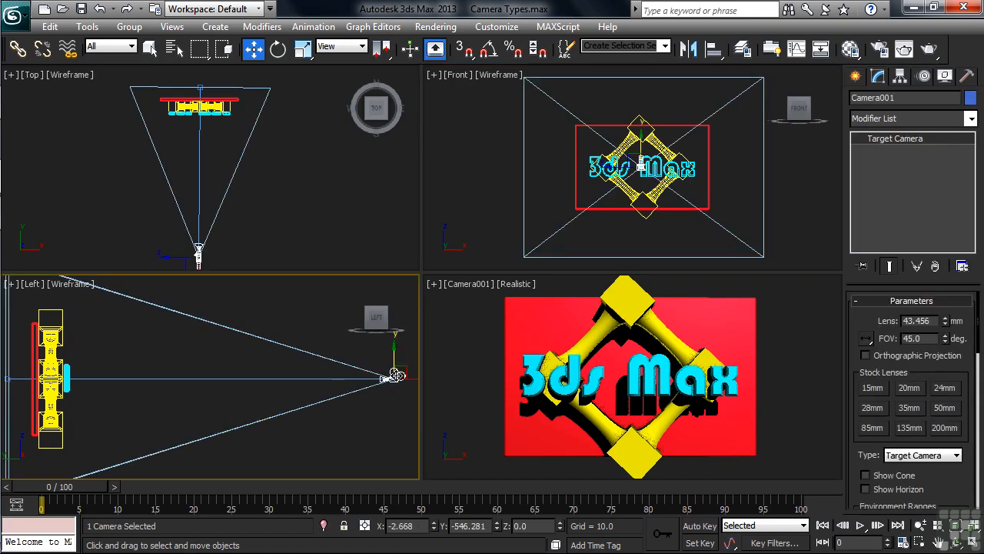
{"action": "mouse_move", "coordinate": [815, 465]}
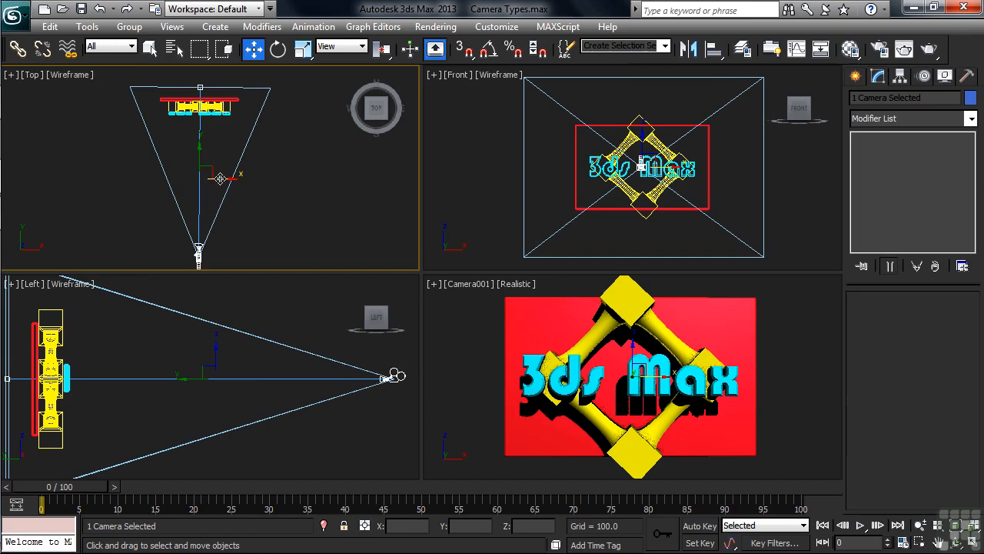
{"action": "left_click_drag", "start_coordinate": [221, 178], "coordinate": [375, 205]}
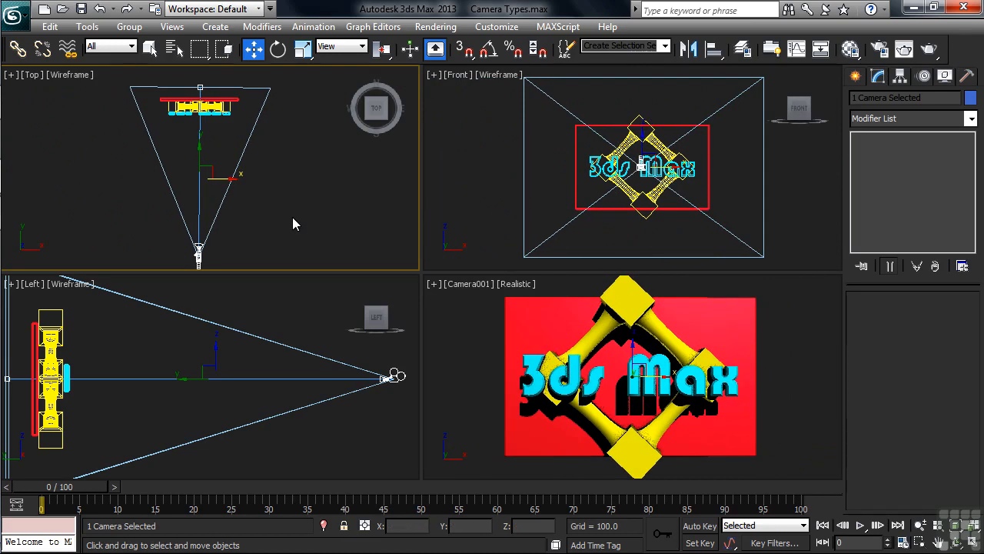
{"action": "mouse_move", "coordinate": [199, 257]}
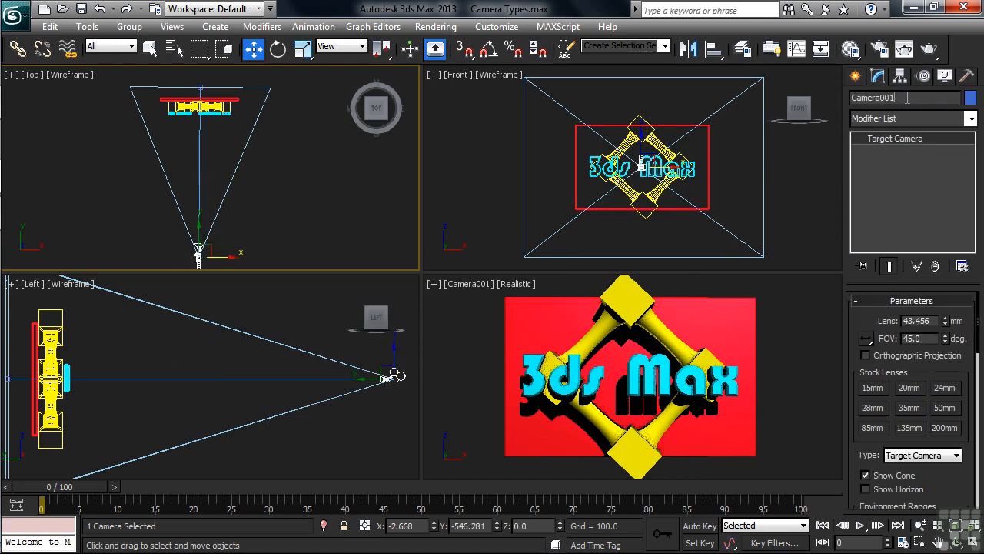
- Enter 'MAX Cam' as Camera001's new name in the Modify panel
{"action": "type", "text": "MAX Cam"}
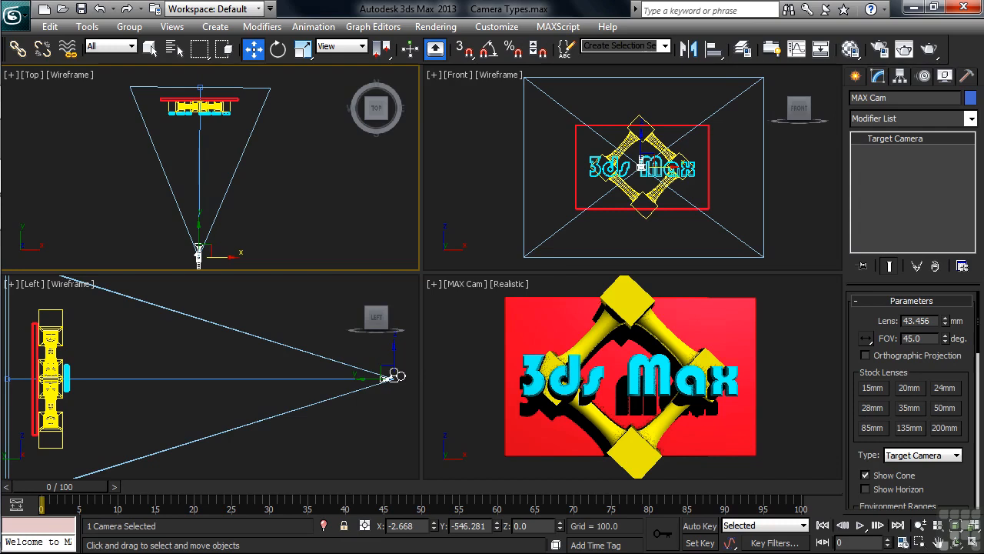
{"action": "mouse_move", "coordinate": [467, 294]}
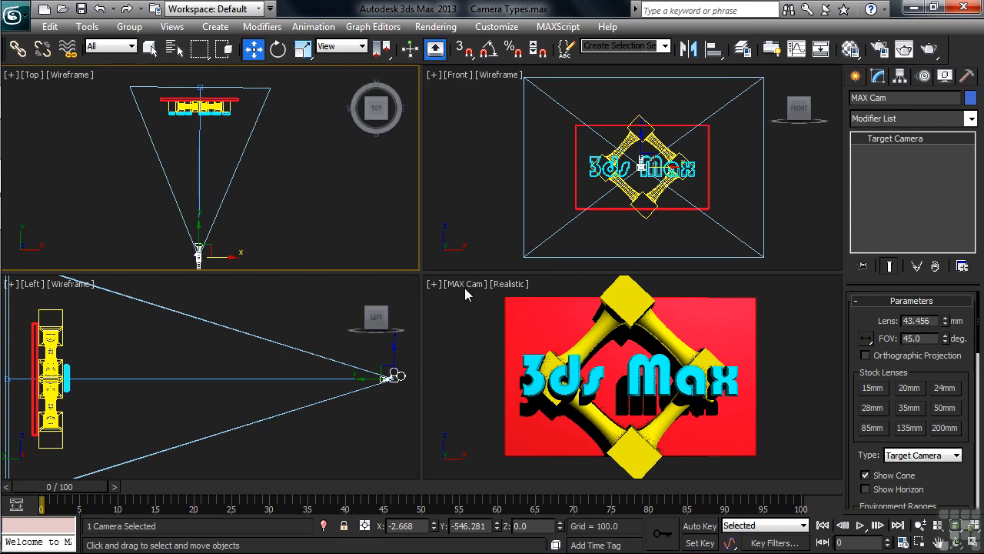
{"action": "mouse_move", "coordinate": [463, 338]}
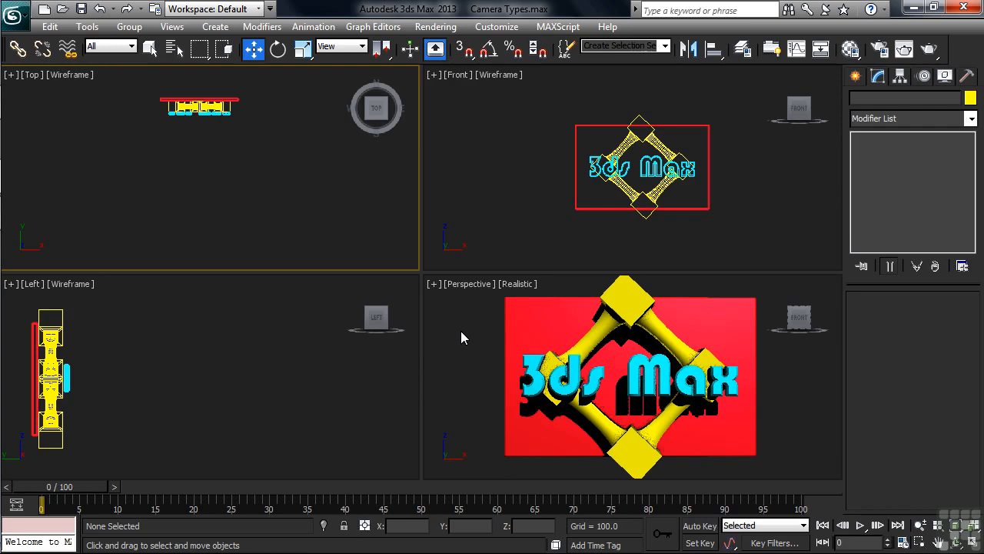
- Create target camera Camera001 from the active Perspective view and look through it
{"action": "left_click", "coordinate": [171, 27]}
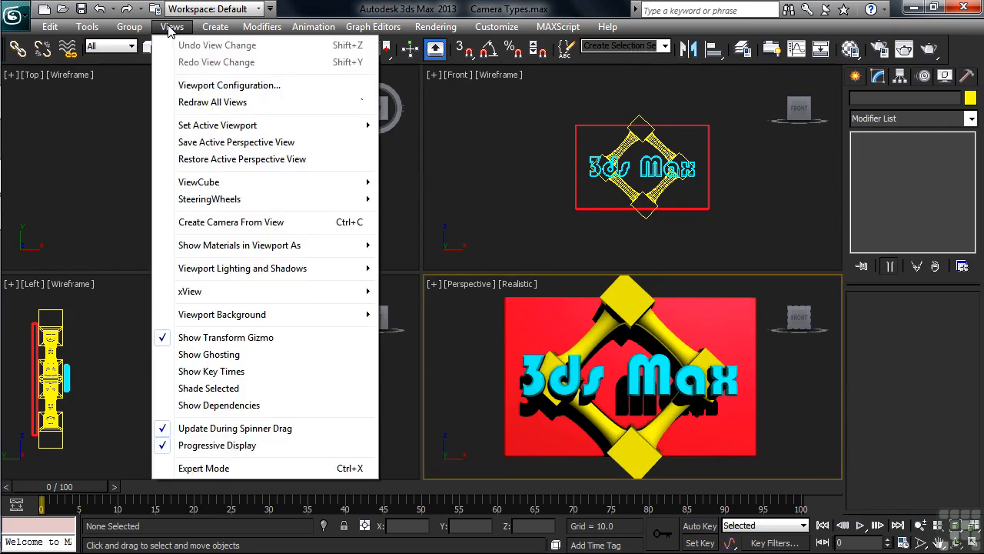
{"action": "mouse_move", "coordinate": [230, 221]}
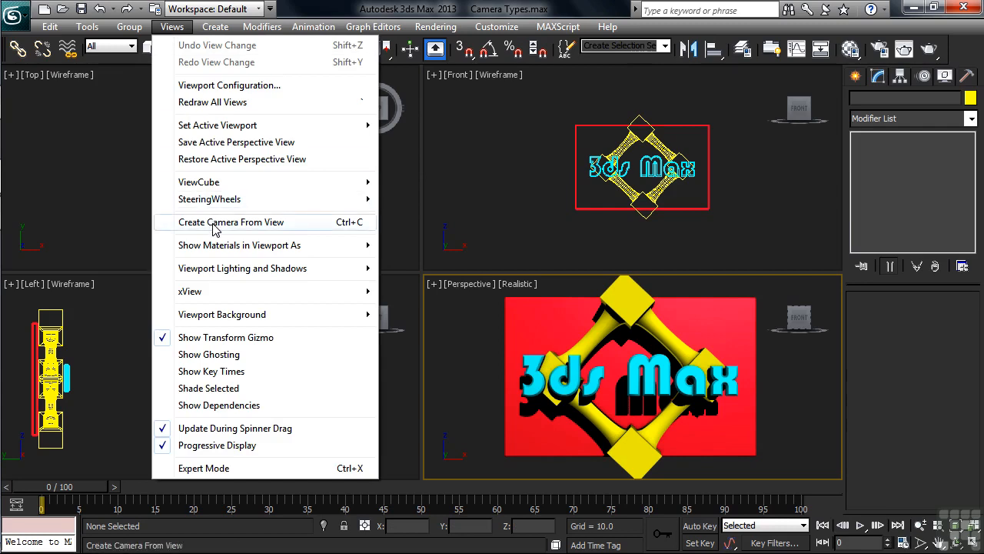
{"action": "mouse_move", "coordinate": [322, 231]}
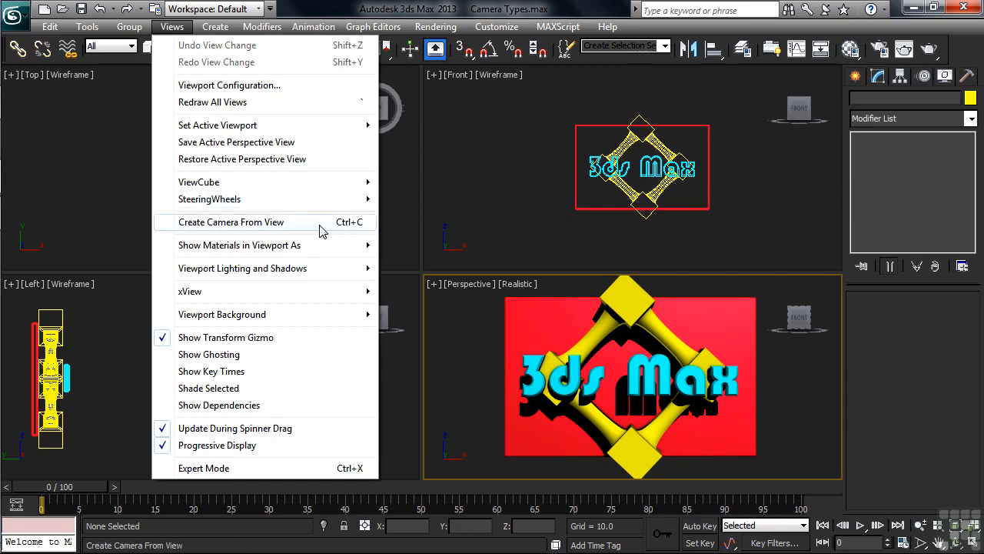
{"action": "mouse_move", "coordinate": [350, 231]}
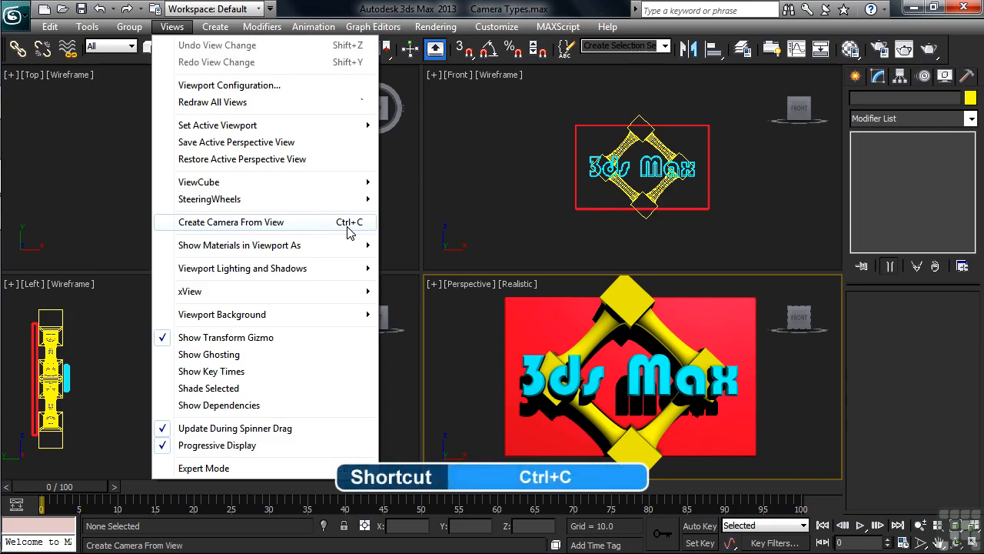
{"action": "left_click", "coordinate": [230, 221]}
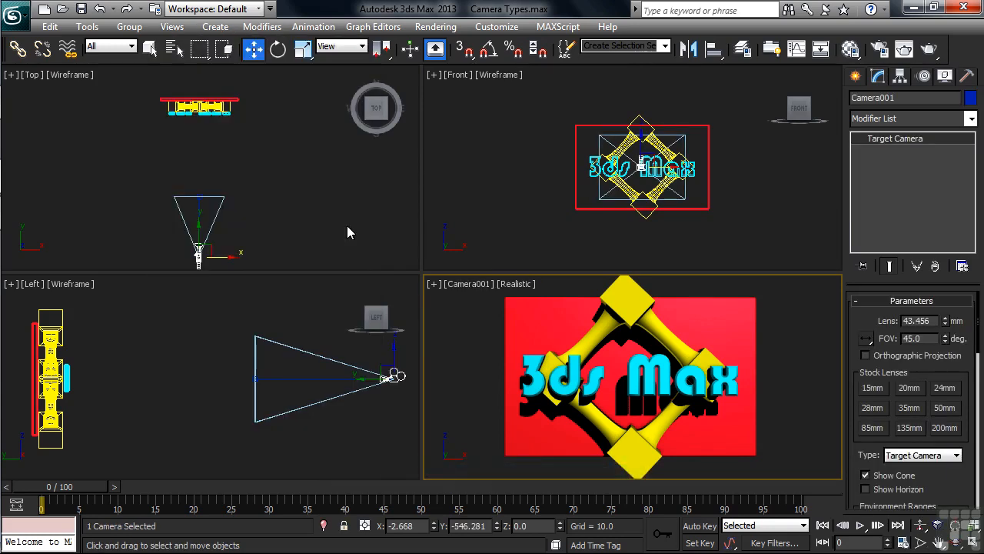
{"action": "mouse_move", "coordinate": [471, 299]}
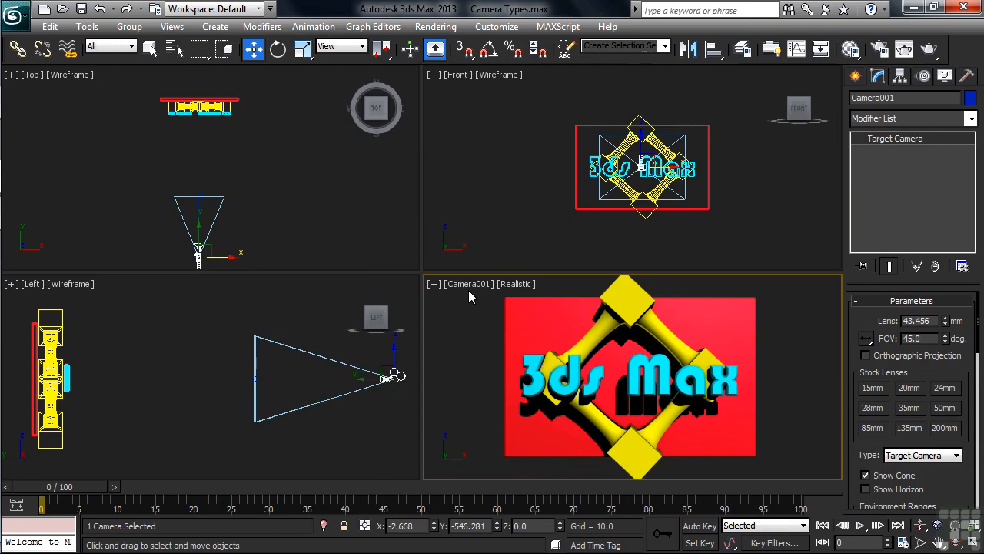